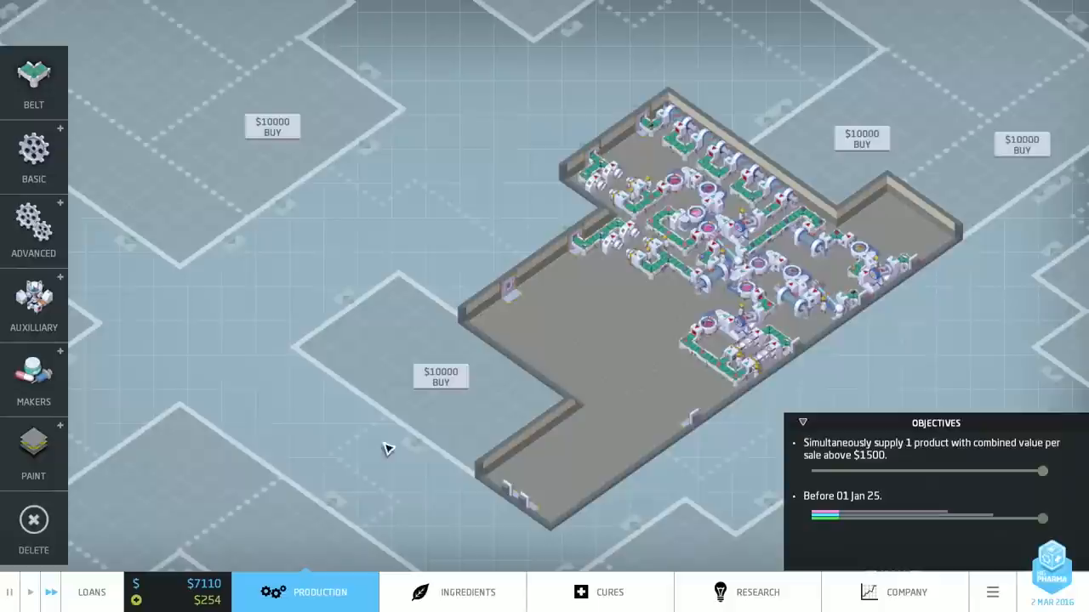
- Review the ingredients screen and factory floor, then bring up the Cures overview showing Reduces Anxiety demand
{"action": "left_click", "coordinate": [468, 592]}
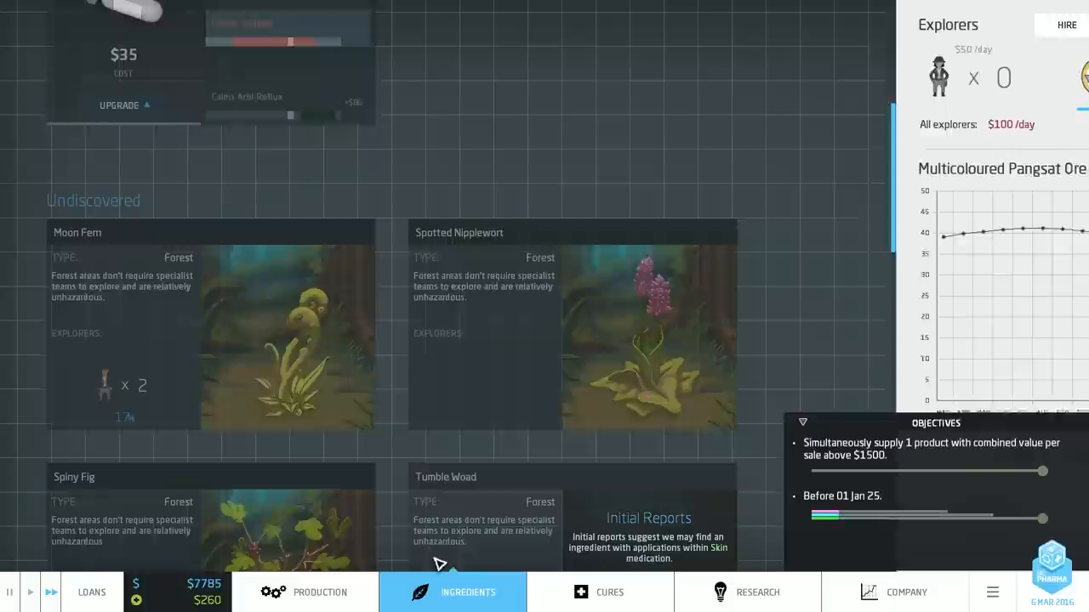
{"action": "left_click", "coordinate": [320, 592]}
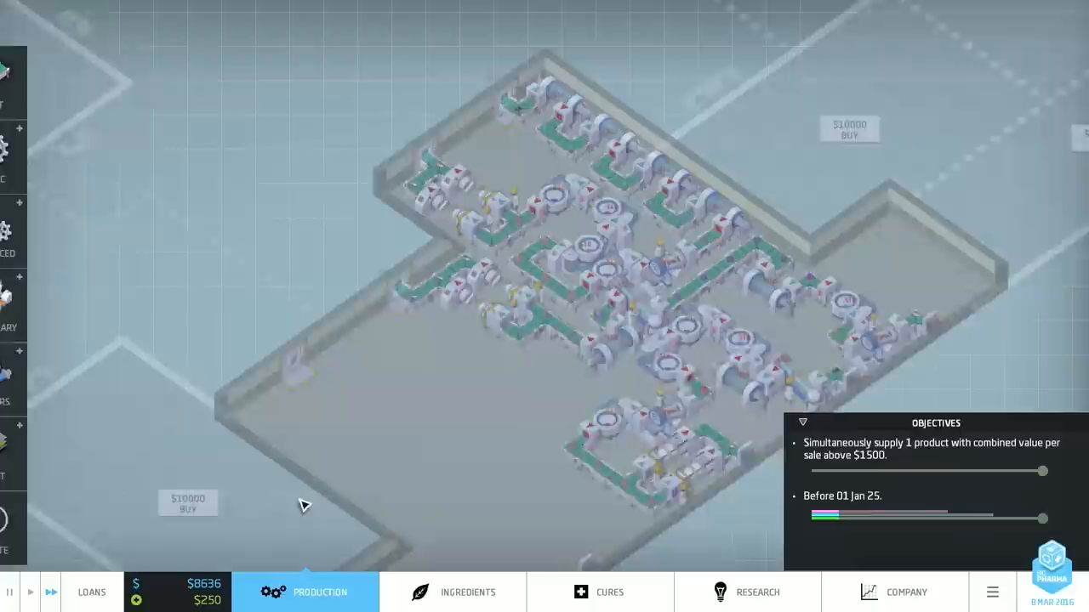
{"action": "left_click", "coordinate": [893, 592]}
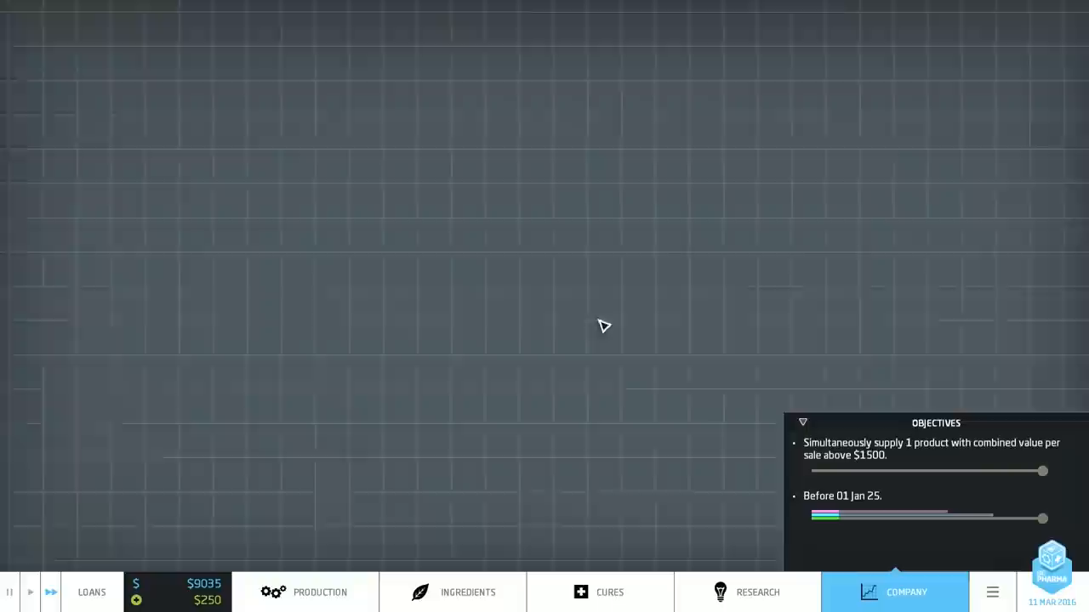
{"action": "left_click", "coordinate": [894, 592]}
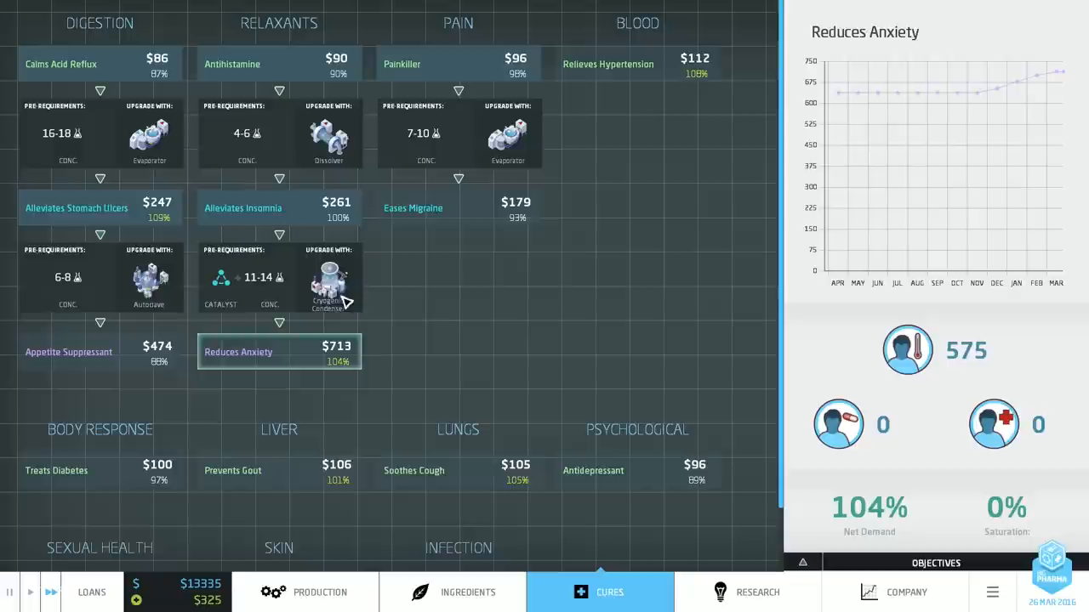
- Compare ingredient exploration with cure demand across the Ingredients and Cures screens, heading back to Production
{"action": "left_click", "coordinate": [466, 592]}
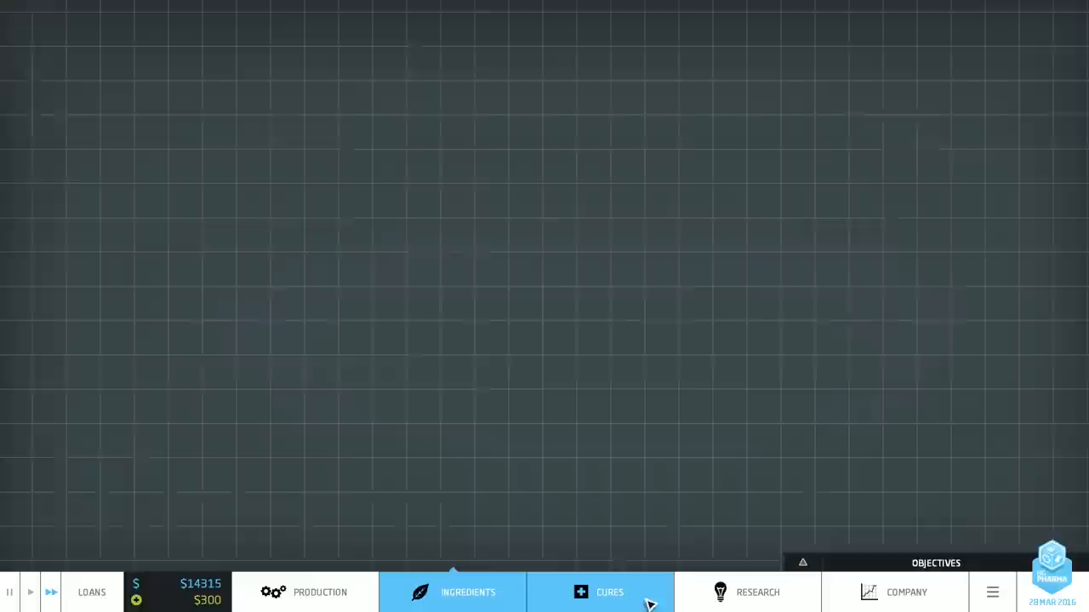
{"action": "left_click", "coordinate": [452, 592]}
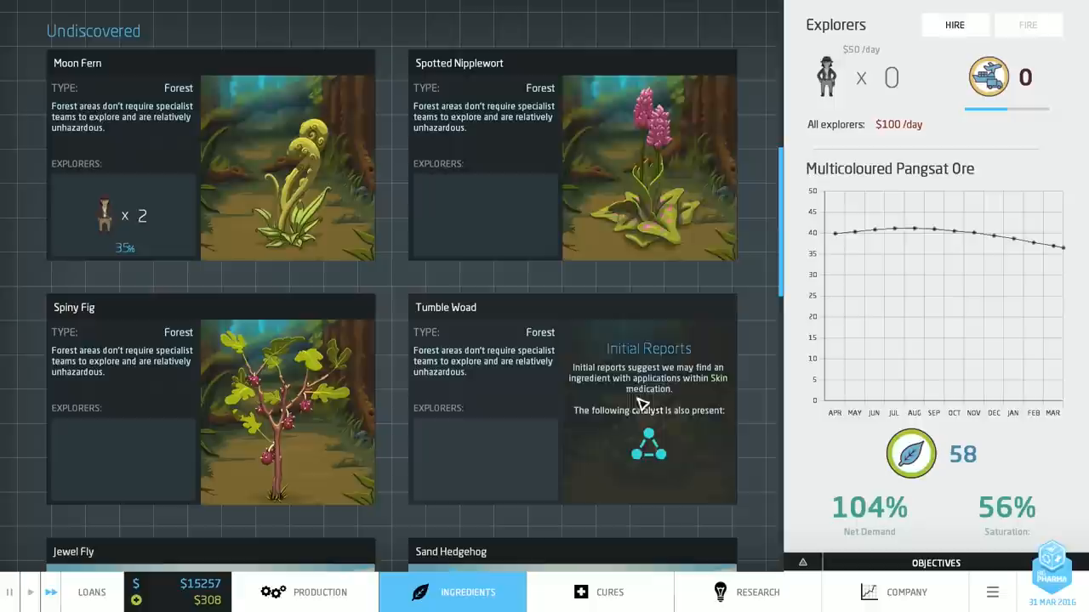
{"action": "left_click", "coordinate": [601, 592]}
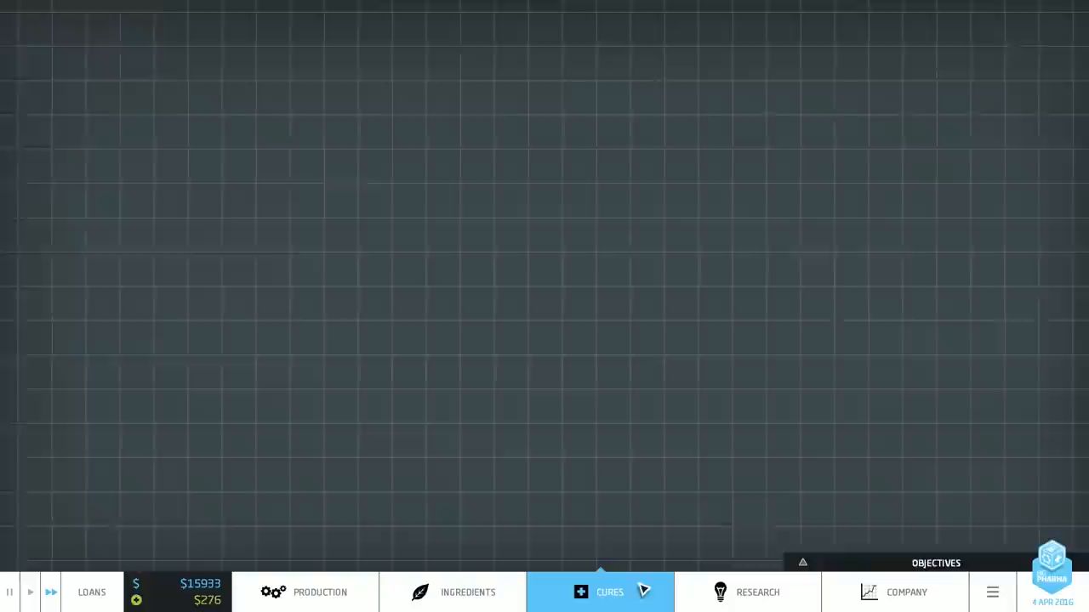
{"action": "left_click", "coordinate": [756, 592]}
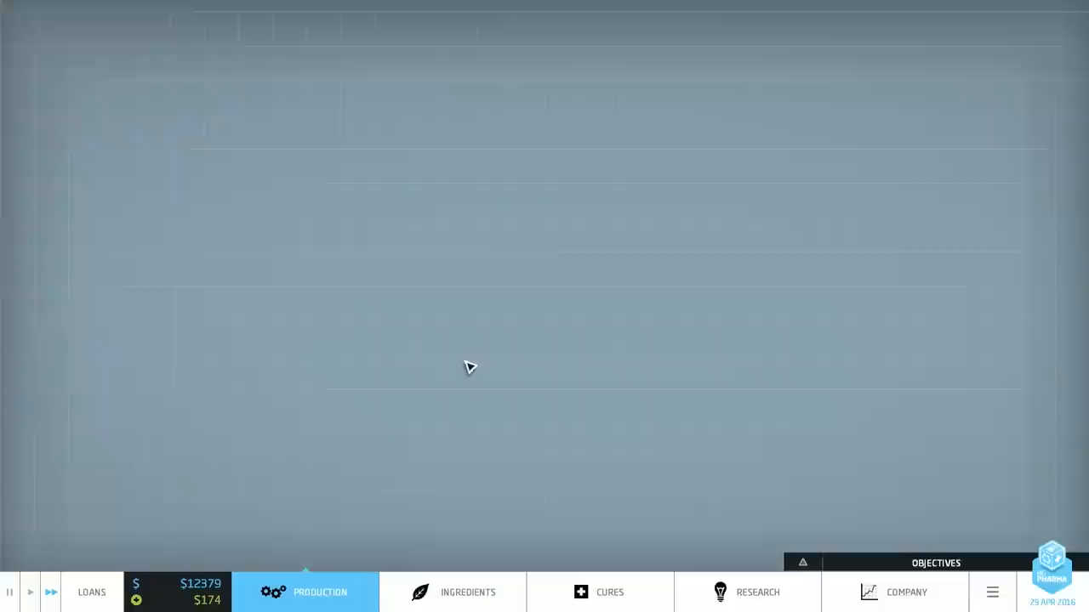
- Glance at the factory floor and company figures, then load the Ingredients overview
{"action": "left_click", "coordinate": [320, 592]}
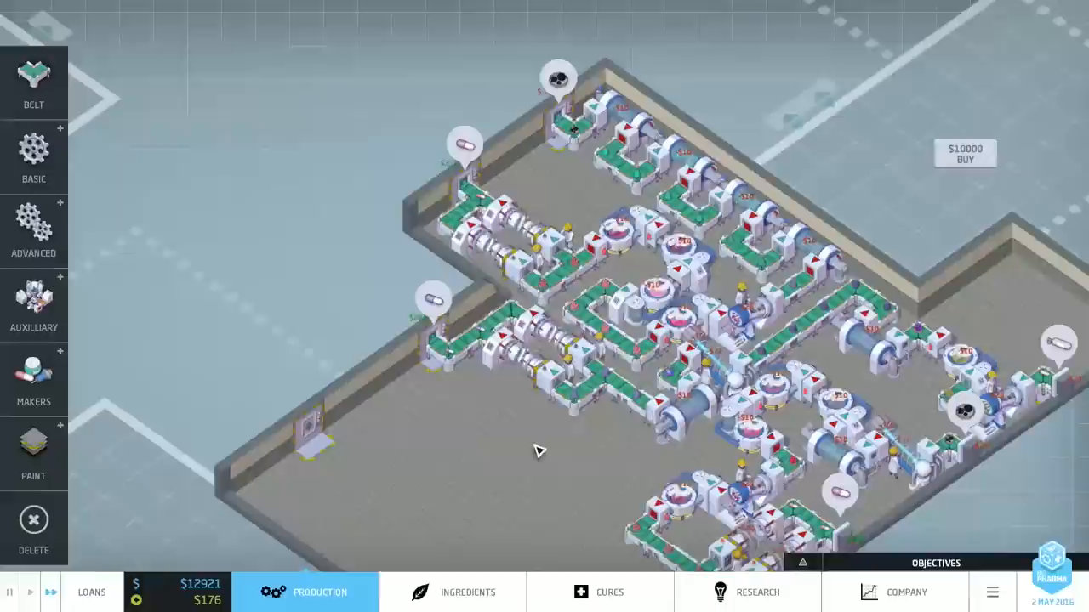
{"action": "left_click", "coordinate": [894, 592]}
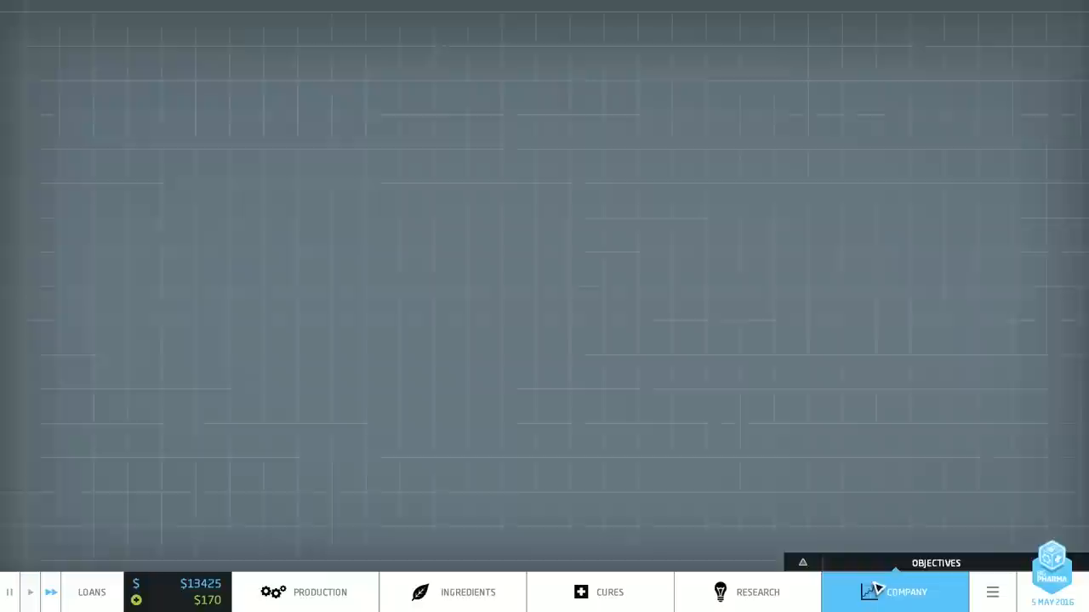
{"action": "left_click", "coordinate": [599, 592]}
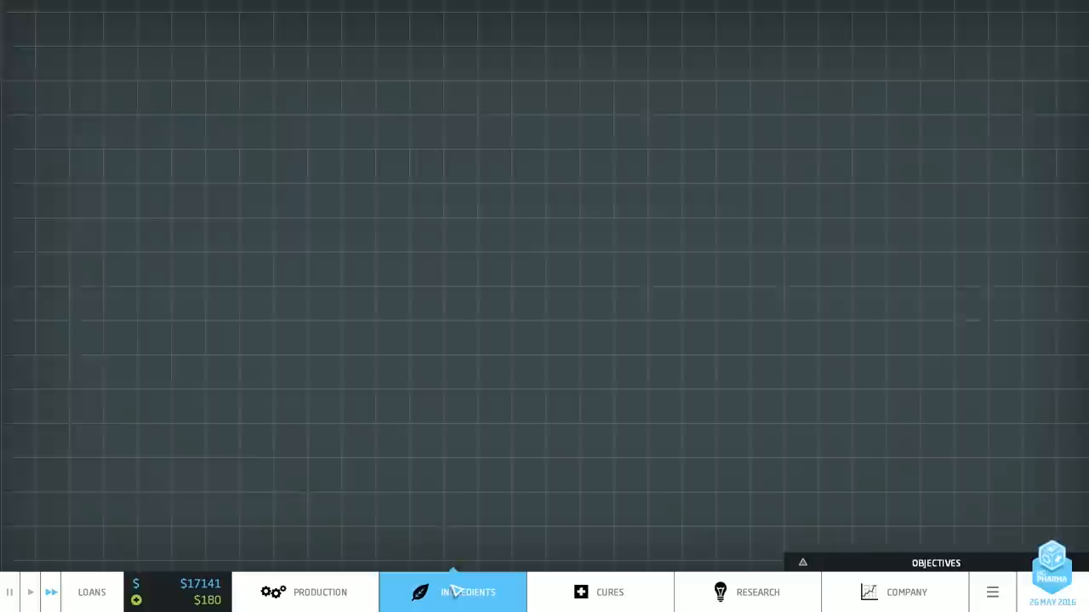
- Return to the factory floor and show the idle evaporator's info panel by the left wall
{"action": "left_click", "coordinate": [453, 591]}
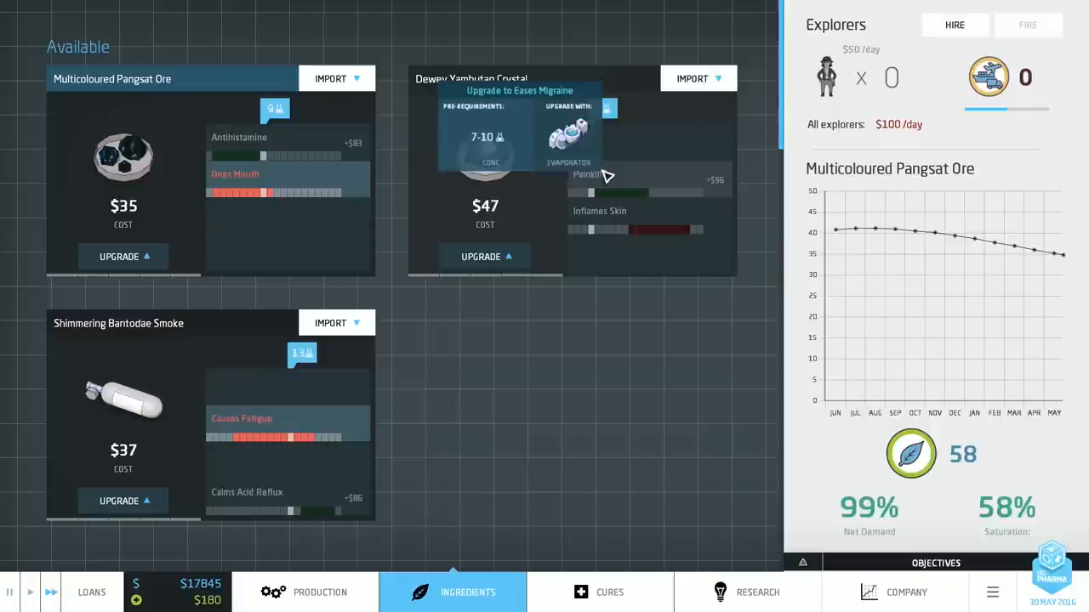
{"action": "left_click", "coordinate": [320, 592]}
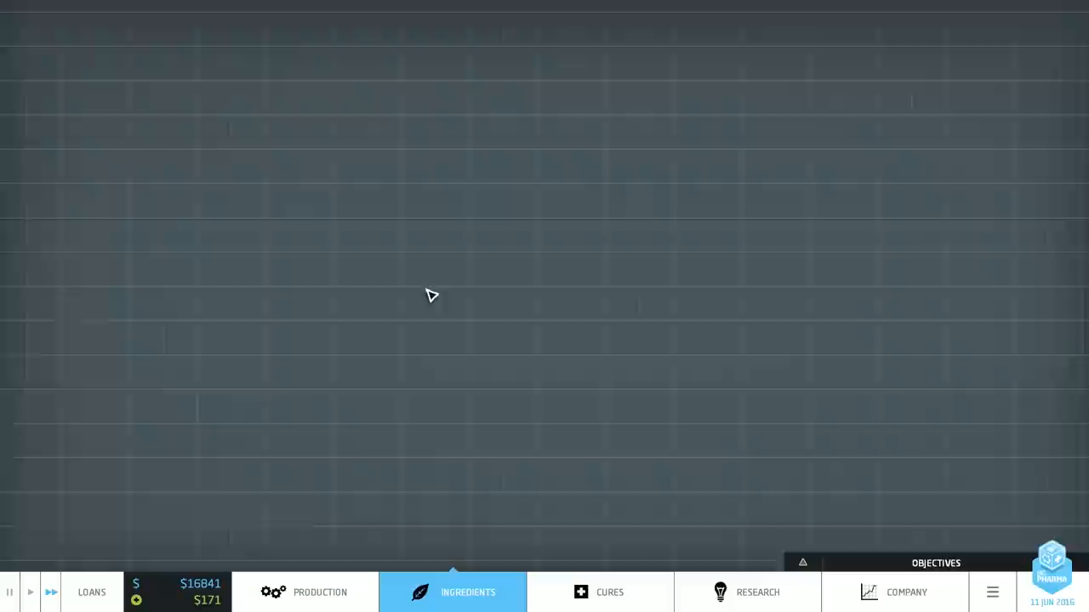
{"action": "left_click", "coordinate": [319, 592]}
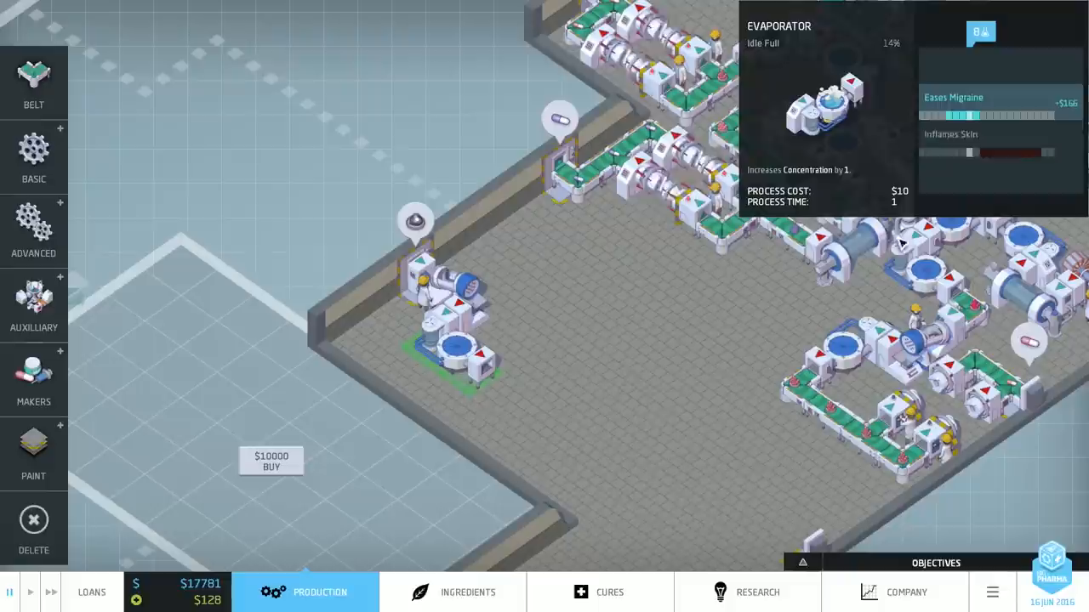
{"action": "left_click", "coordinate": [599, 592]}
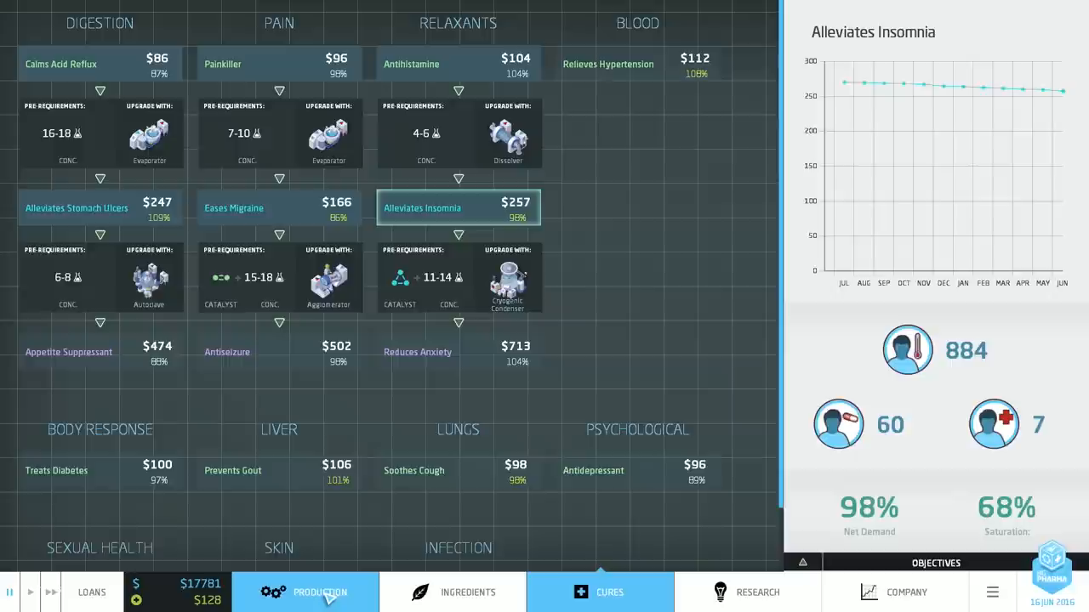
{"action": "left_click", "coordinate": [466, 592]}
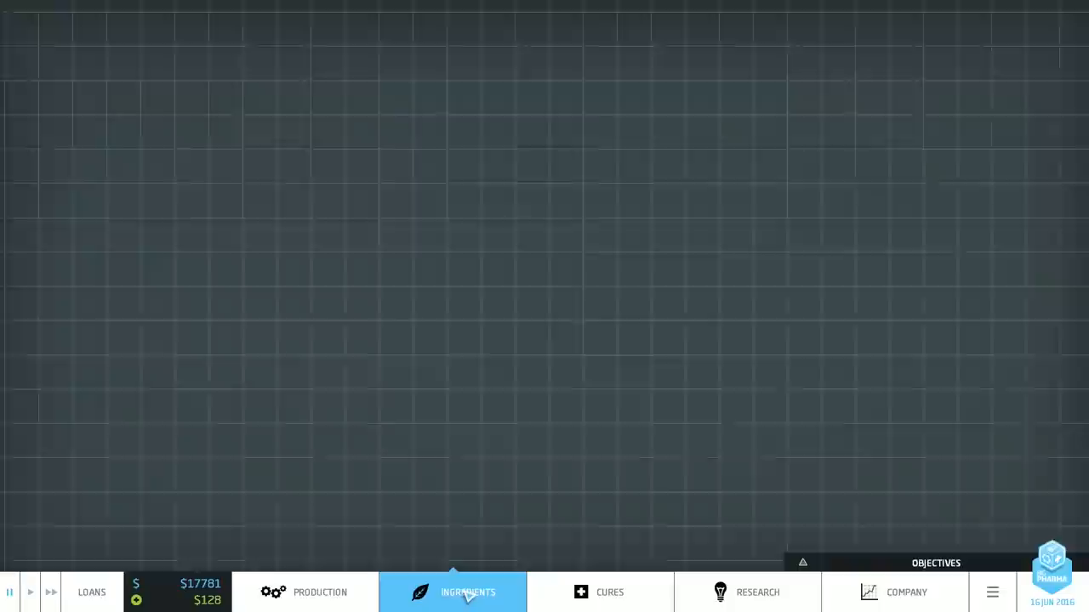
{"action": "left_click", "coordinate": [598, 592]}
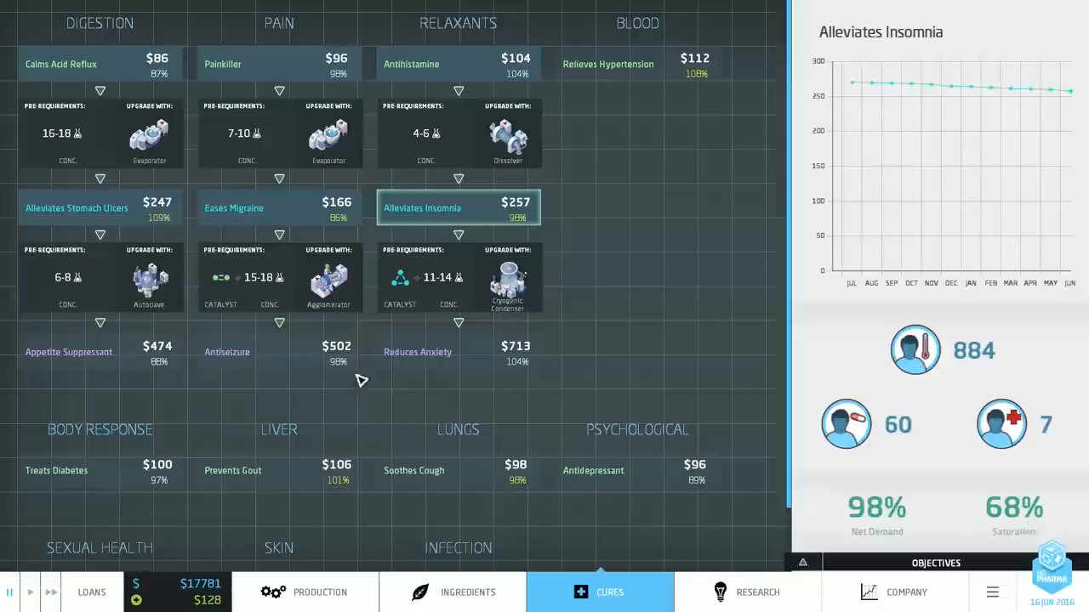
{"action": "left_click", "coordinate": [306, 592]}
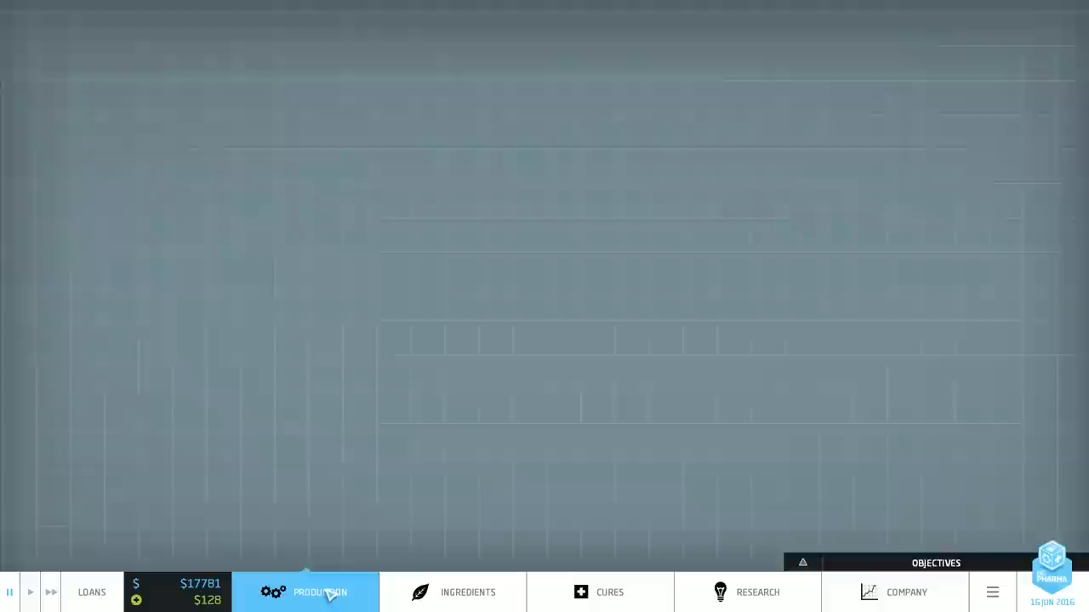
{"action": "left_click", "coordinate": [306, 592]}
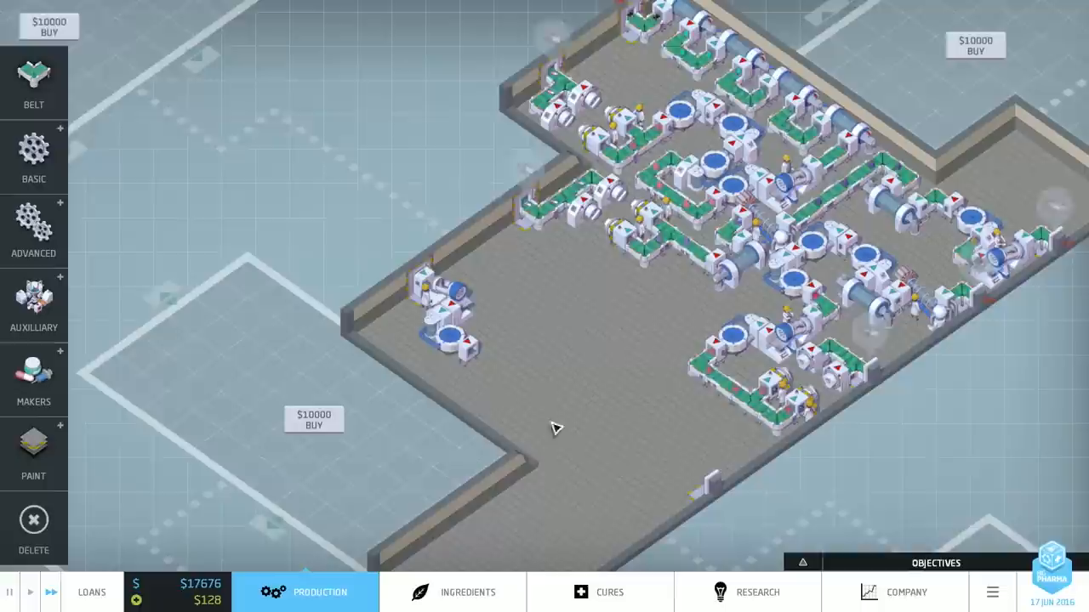
{"action": "left_click", "coordinate": [755, 592]}
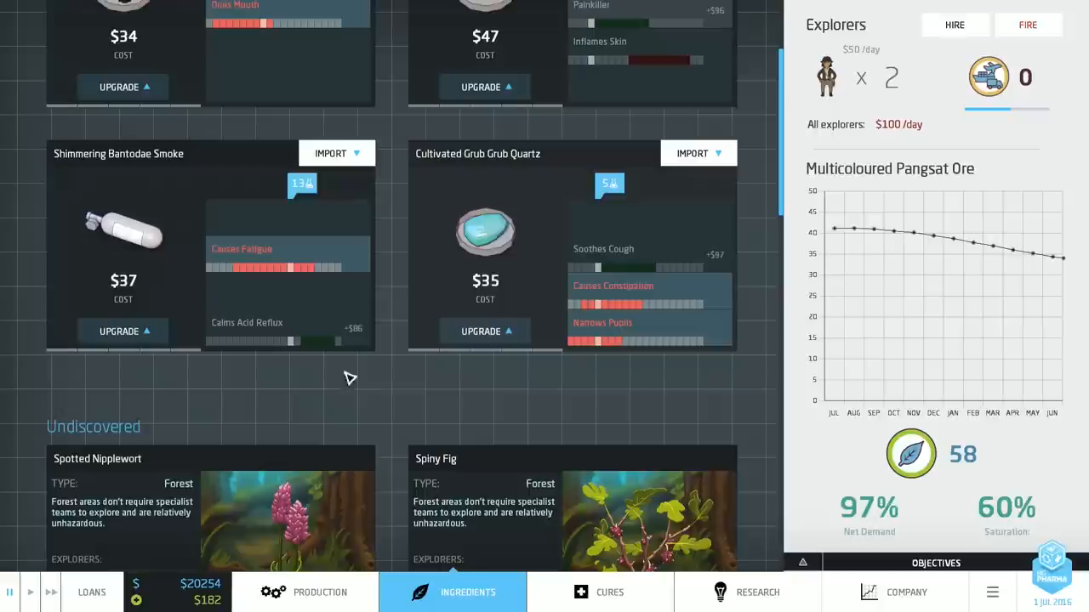
- Check Soothes Cough demand and the Cultivated Grub Grub Quartz ingredient, then go back to the factory floor
{"action": "left_click", "coordinate": [598, 592]}
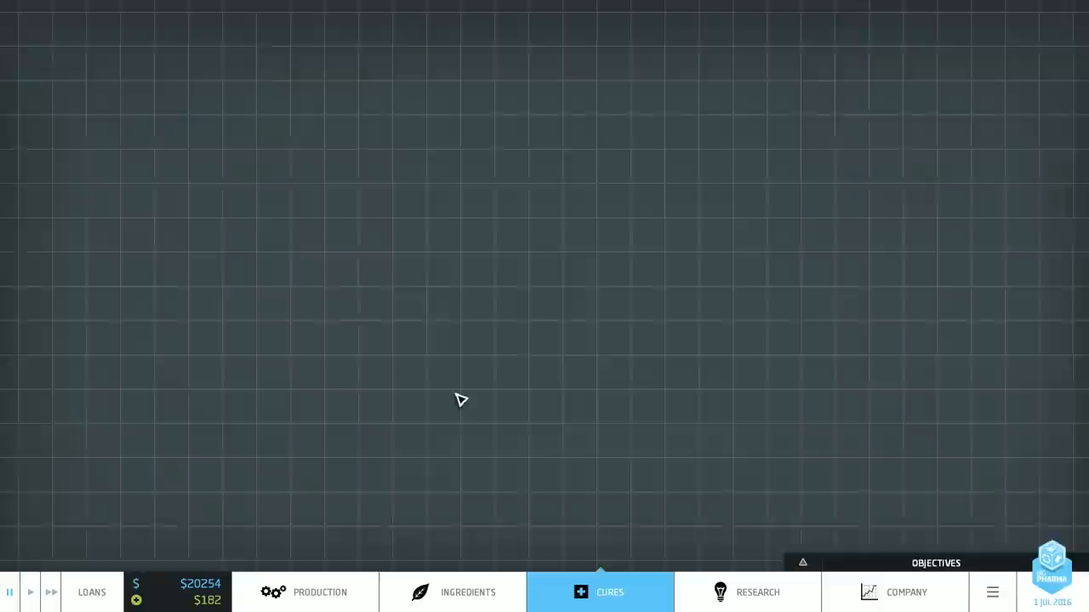
{"action": "left_click", "coordinate": [609, 592]}
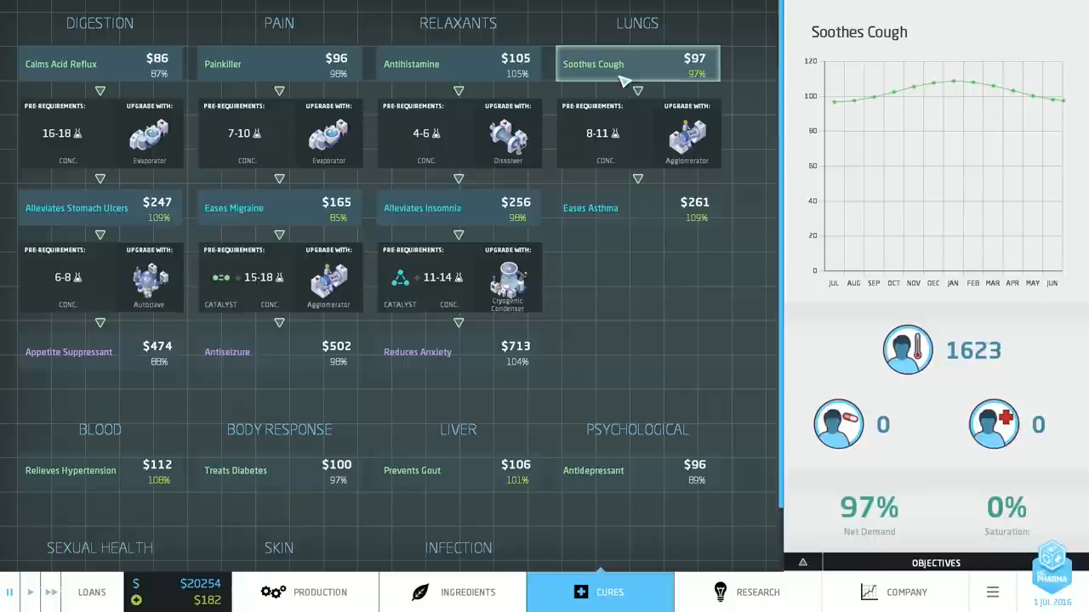
{"action": "left_click", "coordinate": [452, 592]}
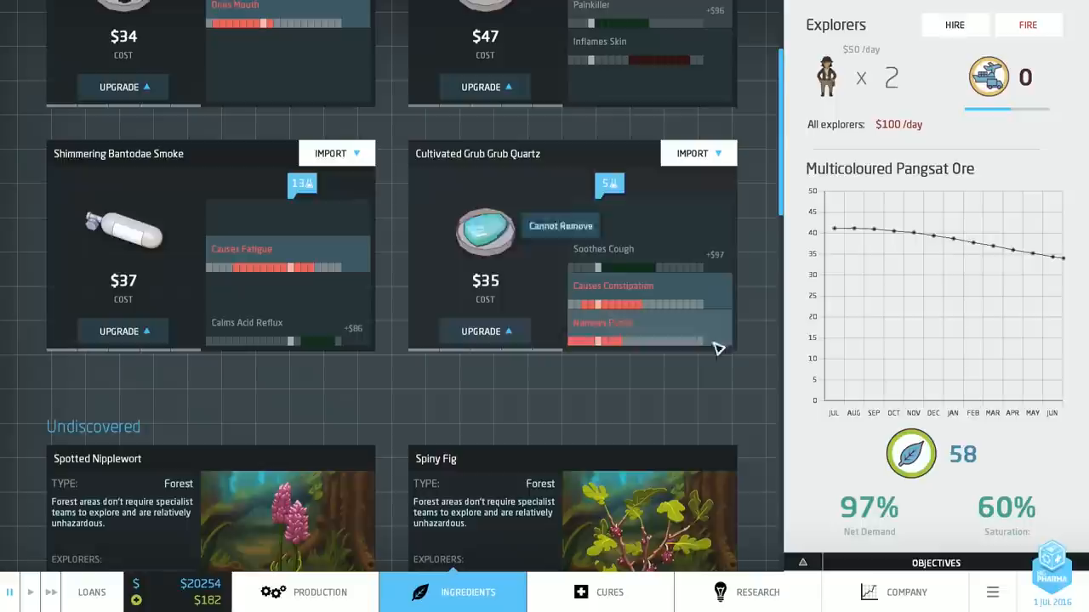
{"action": "left_click", "coordinate": [320, 592]}
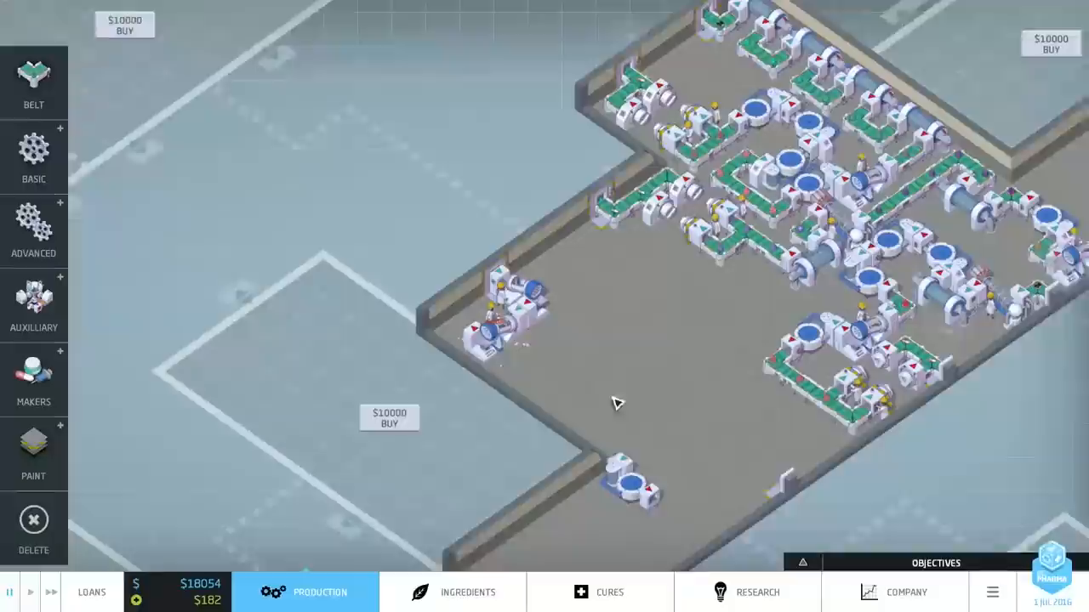
- Confirm the intake ingredient and lay a new machine chain from the room's import dock
{"action": "left_click", "coordinate": [452, 592]}
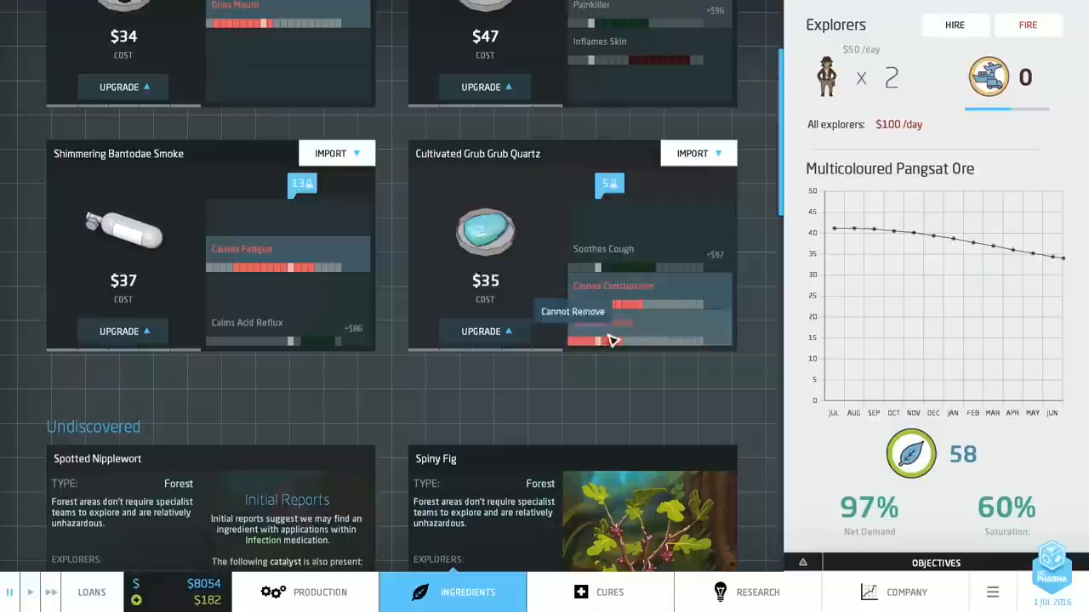
{"action": "left_click", "coordinate": [319, 591]}
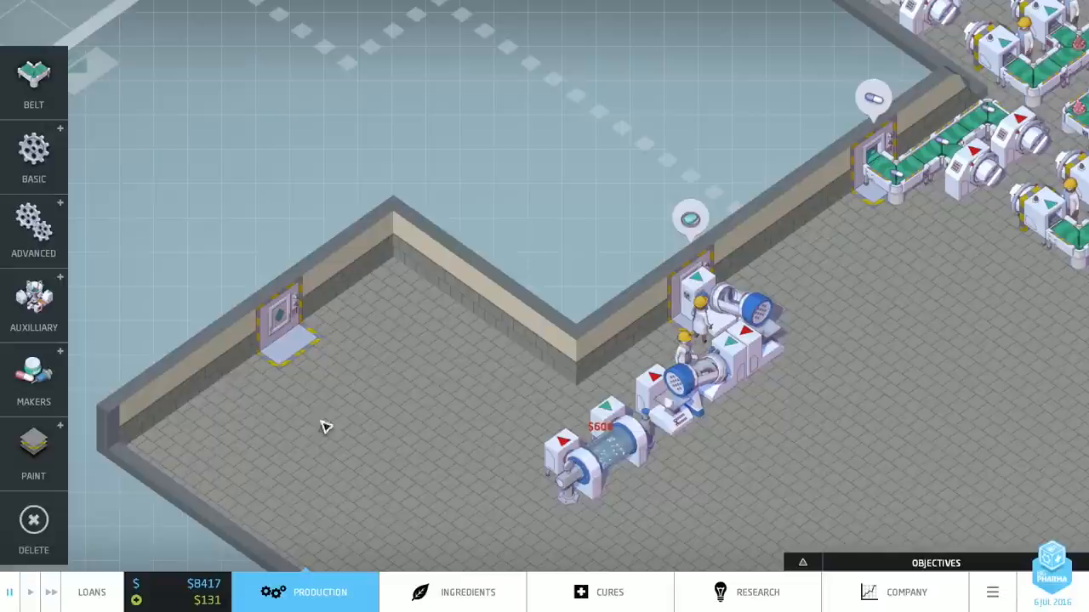
- Place a Creamer from the Makers menu at the line's end, producing the first Eases Asthma creme
{"action": "left_click", "coordinate": [34, 378]}
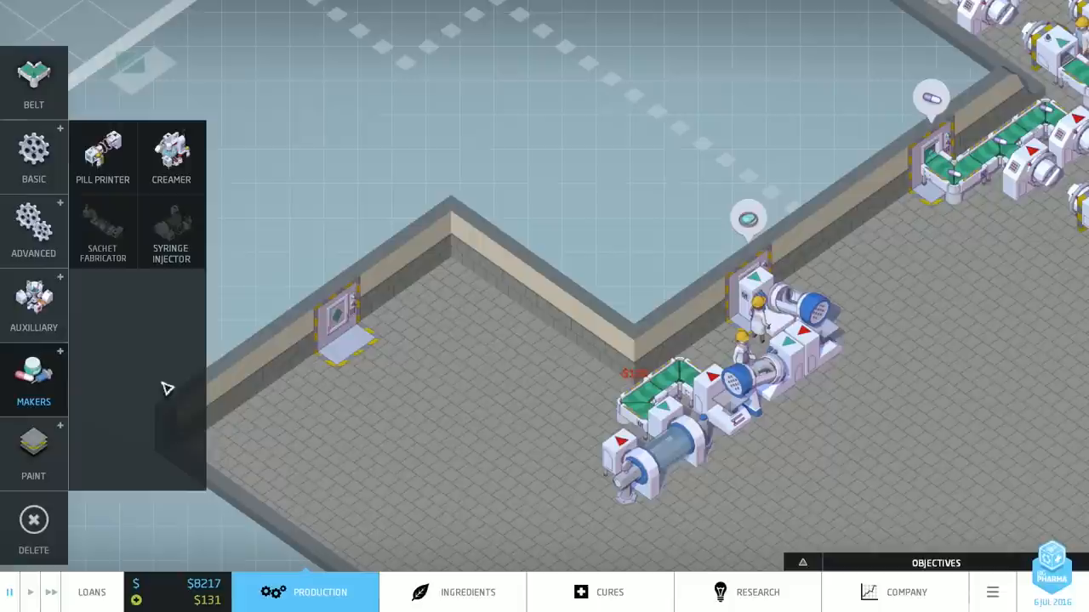
{"action": "left_click", "coordinate": [170, 157]}
{"action": "type", "text": "Elysia Breath Buddy \""}
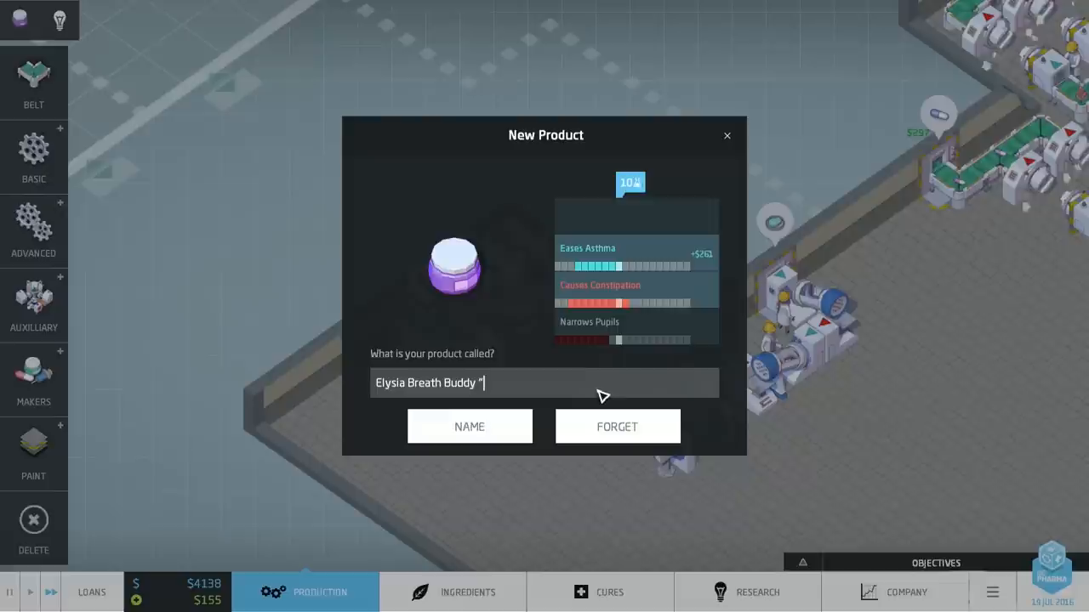
- Name the new cream 'Elysia Breath Buddy', review the Creamer's research details, and return to the factory
{"action": "left_click", "coordinate": [470, 425]}
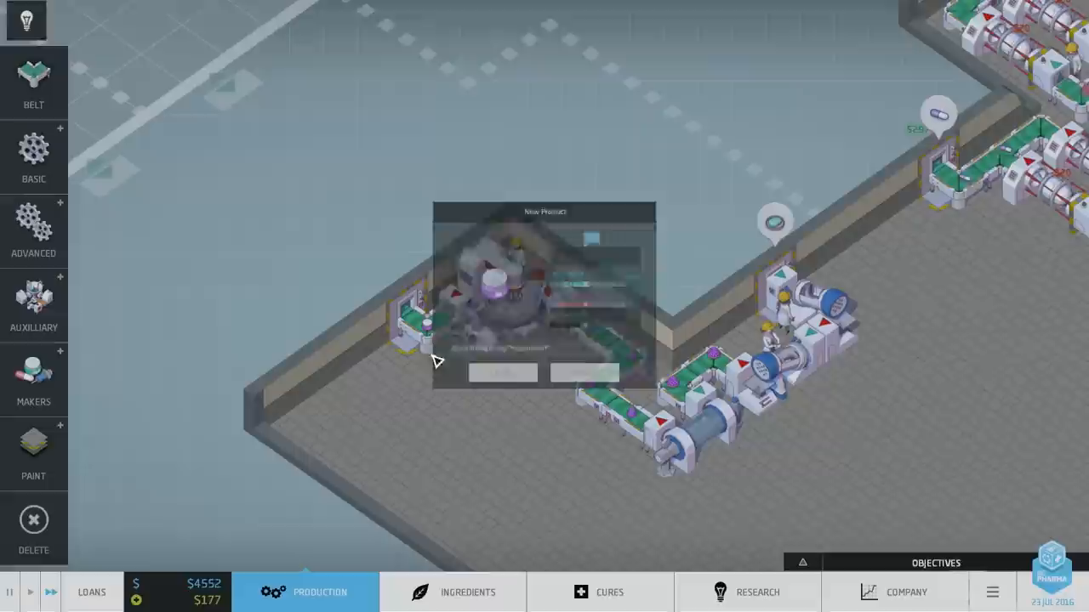
{"action": "left_click", "coordinate": [747, 592]}
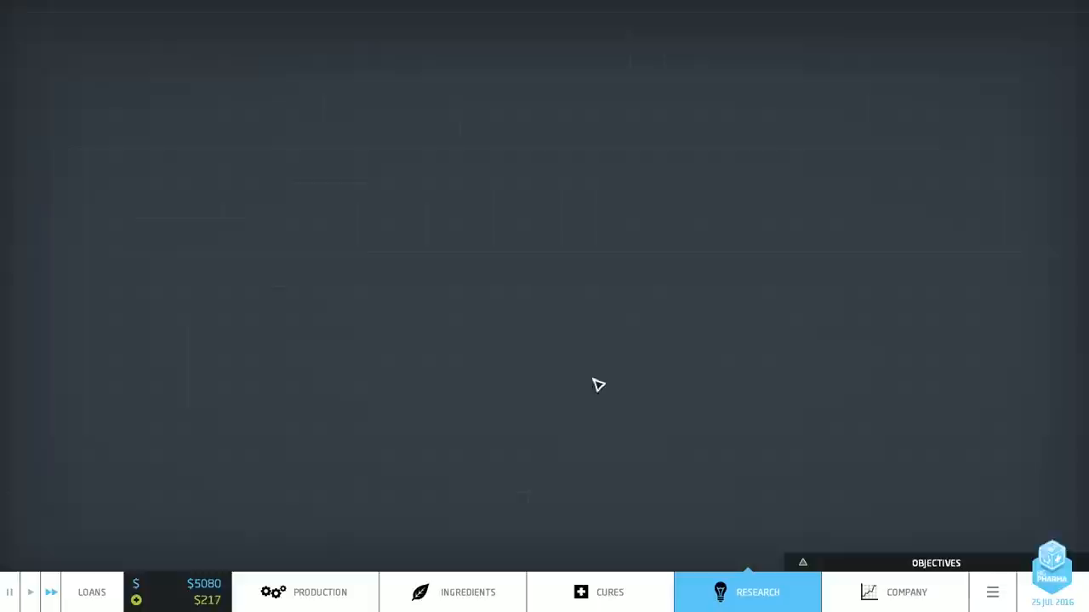
{"action": "left_click", "coordinate": [749, 592]}
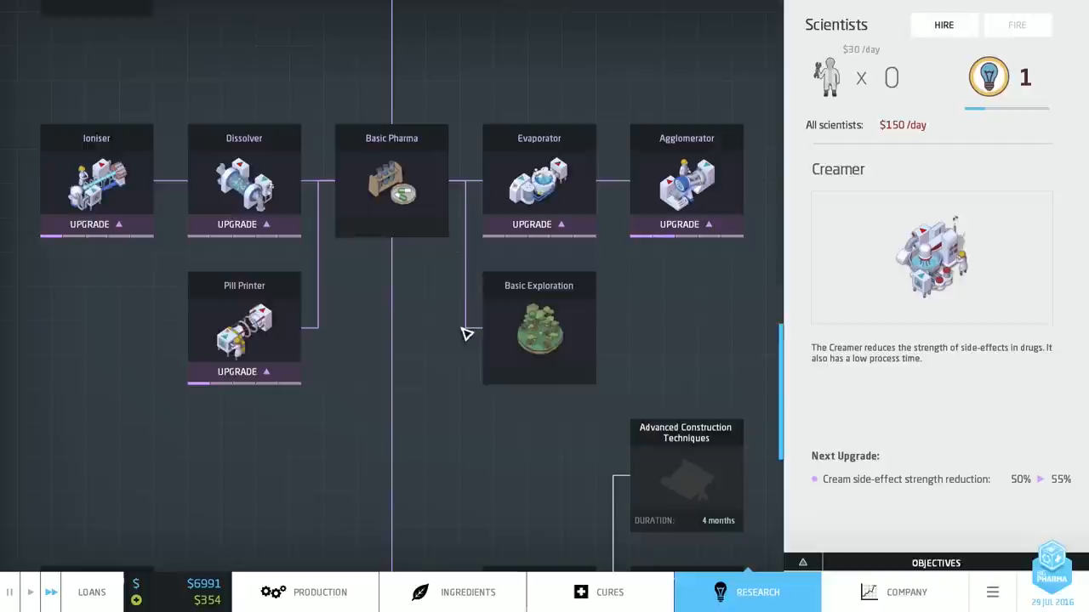
{"action": "left_click", "coordinate": [320, 592]}
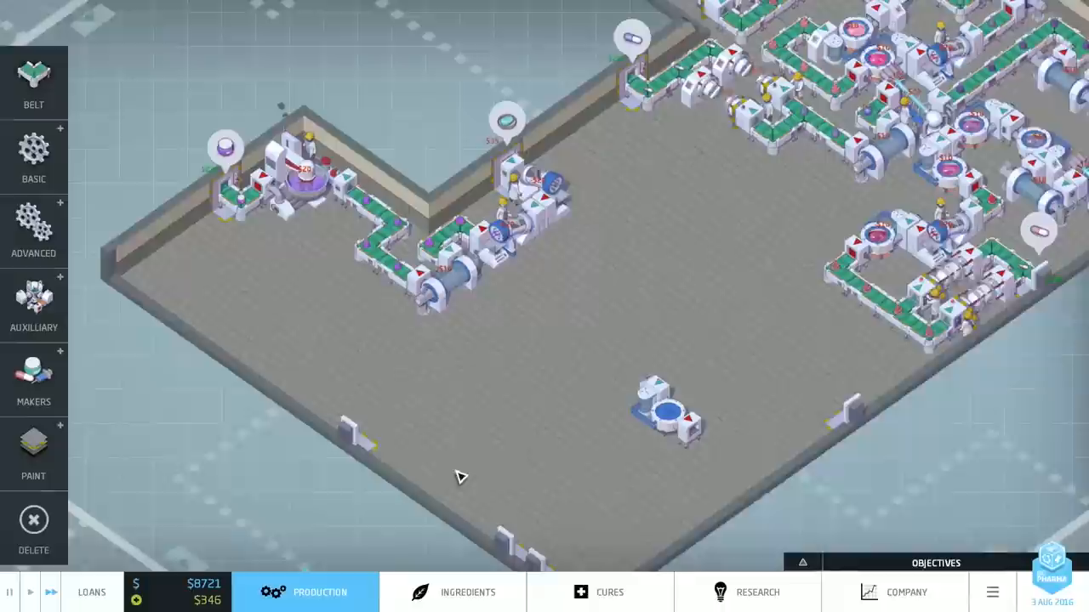
- Place basic machines along the lower wall and connect them with conveyor belts into a second line
{"action": "left_click", "coordinate": [895, 592]}
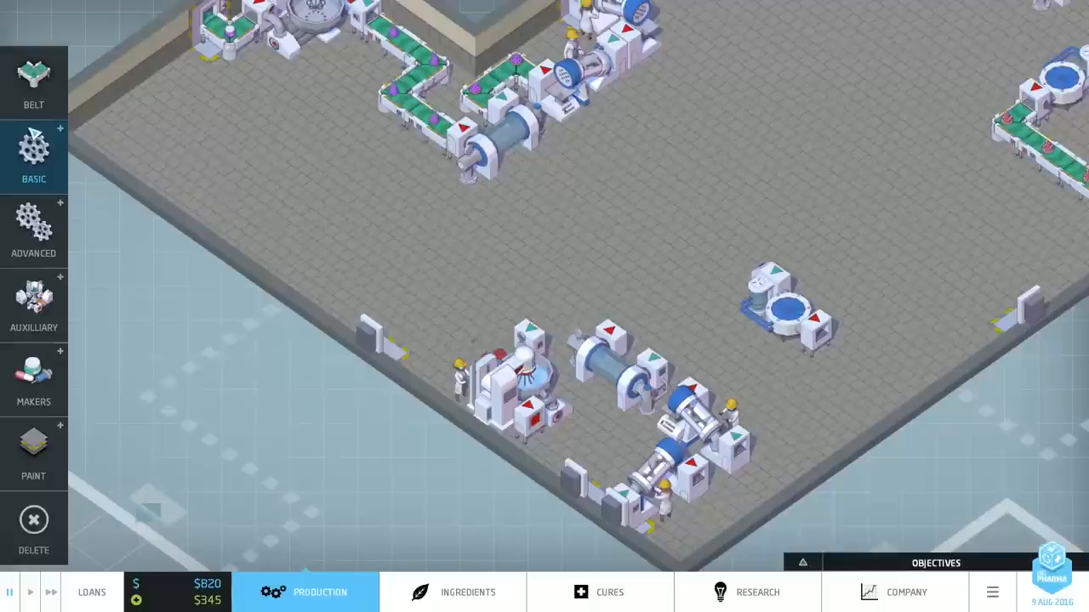
{"action": "left_click", "coordinate": [34, 81]}
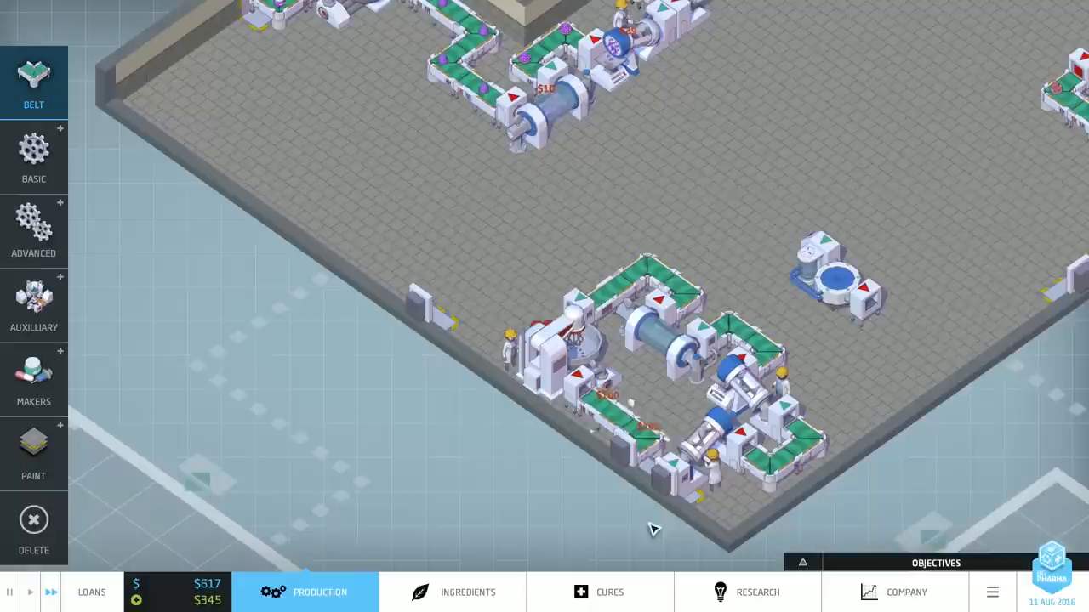
{"action": "left_click", "coordinate": [467, 592]}
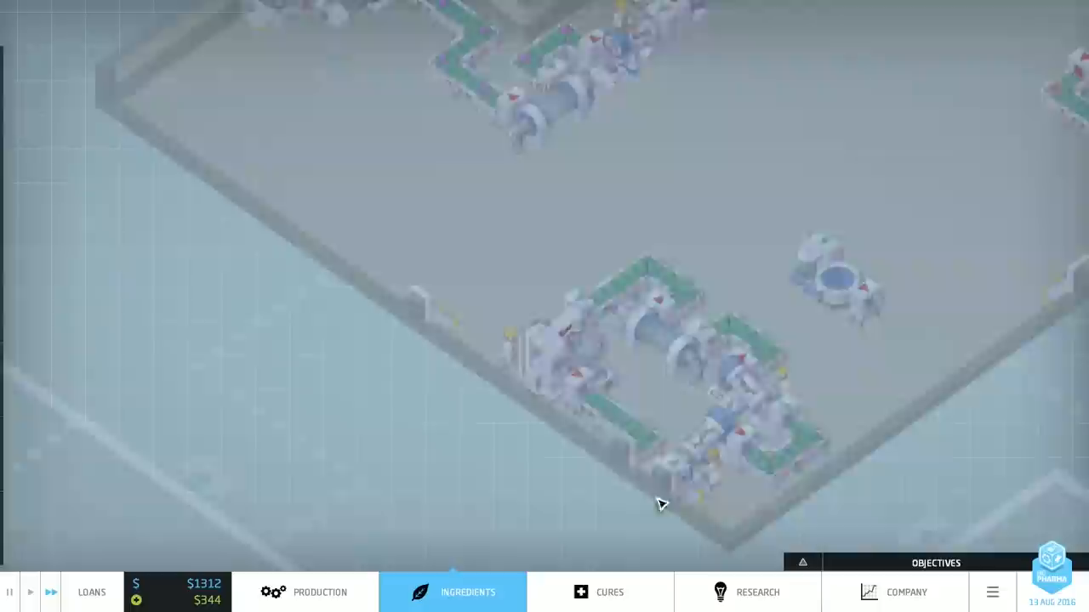
{"action": "left_click", "coordinate": [320, 592]}
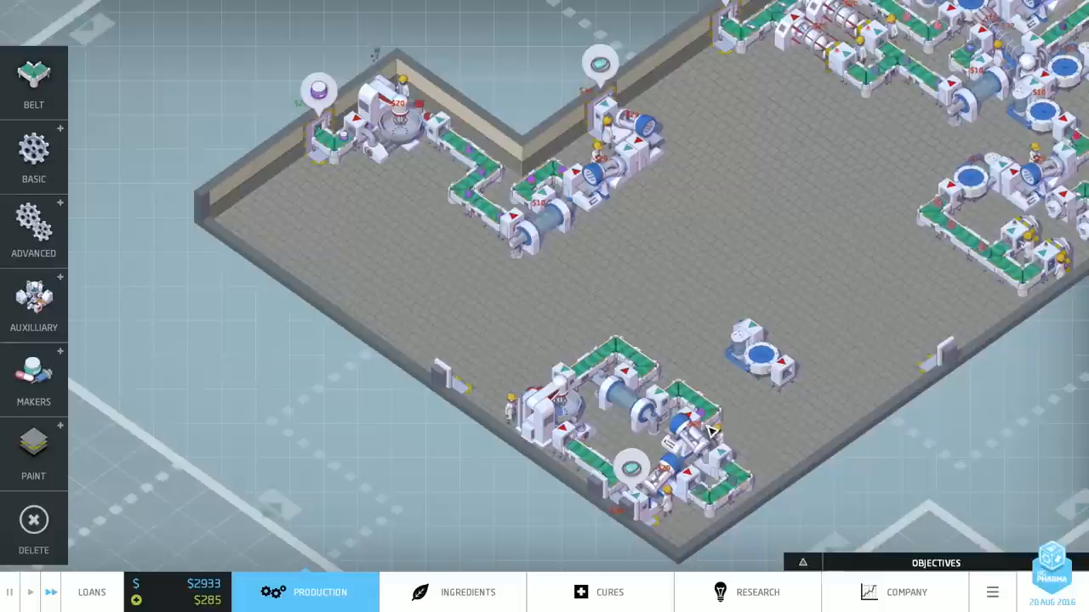
{"action": "left_click", "coordinate": [468, 592]}
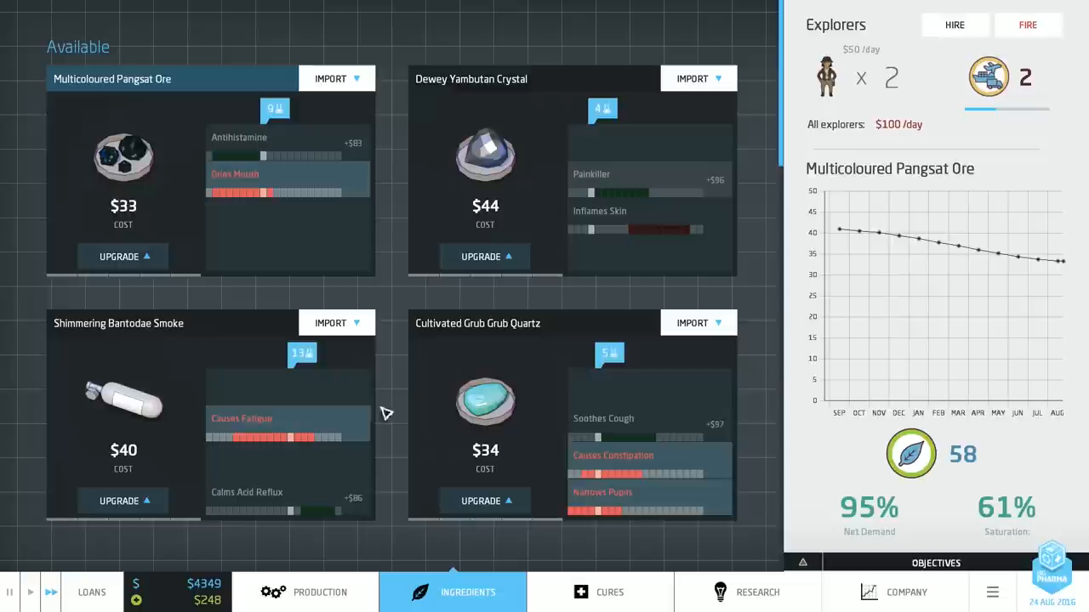
{"action": "scroll", "scroll_direction": "down", "scroll_amount": 3}
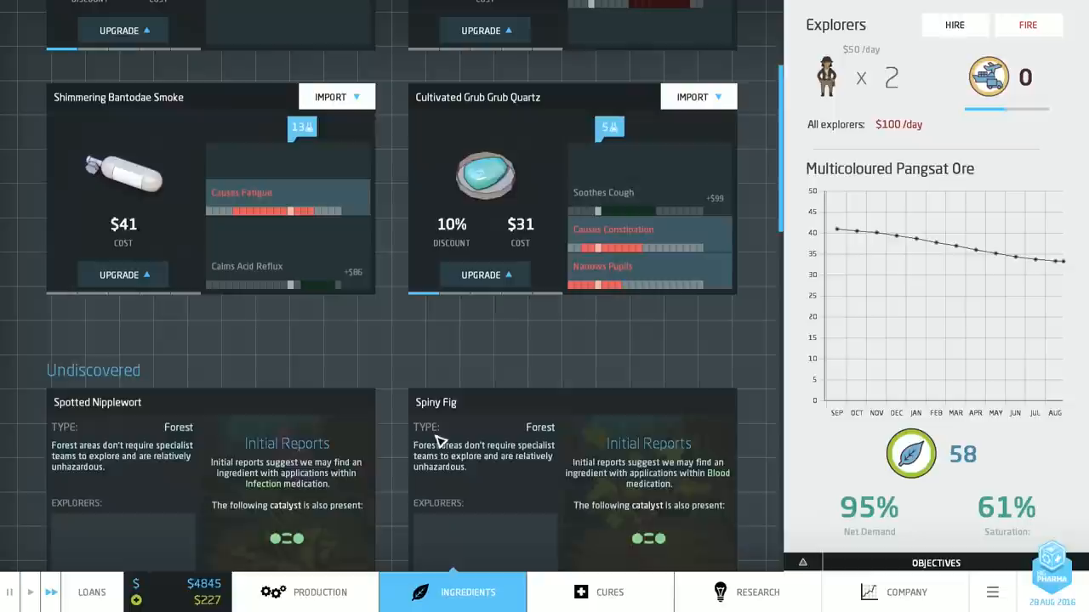
{"action": "left_click", "coordinate": [306, 592]}
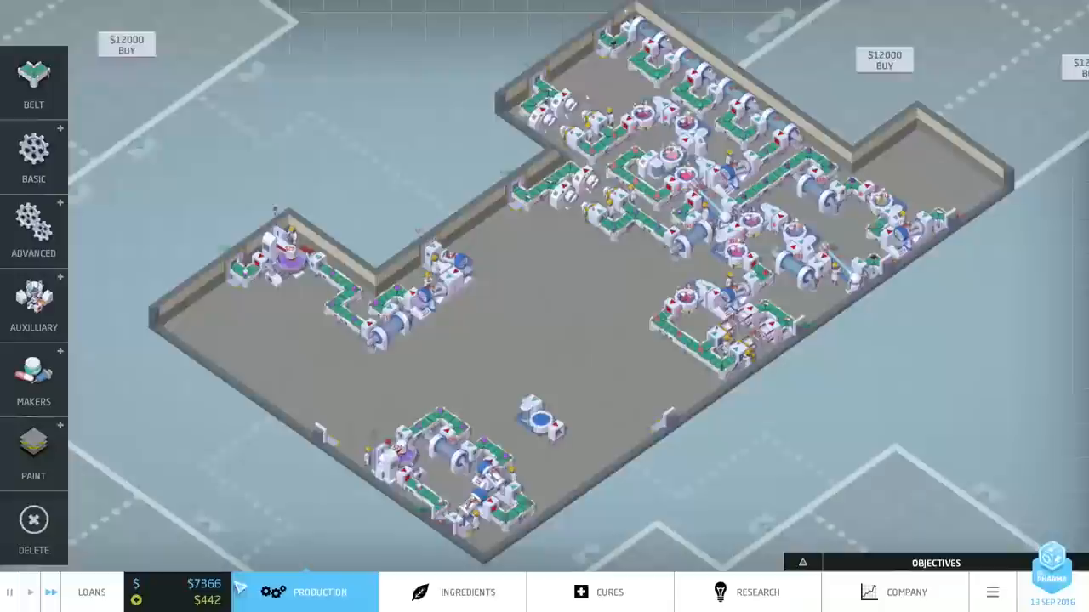
- Inspect Antihistamine demand in the cures catalogue, then load the research tree
{"action": "left_click", "coordinate": [599, 592]}
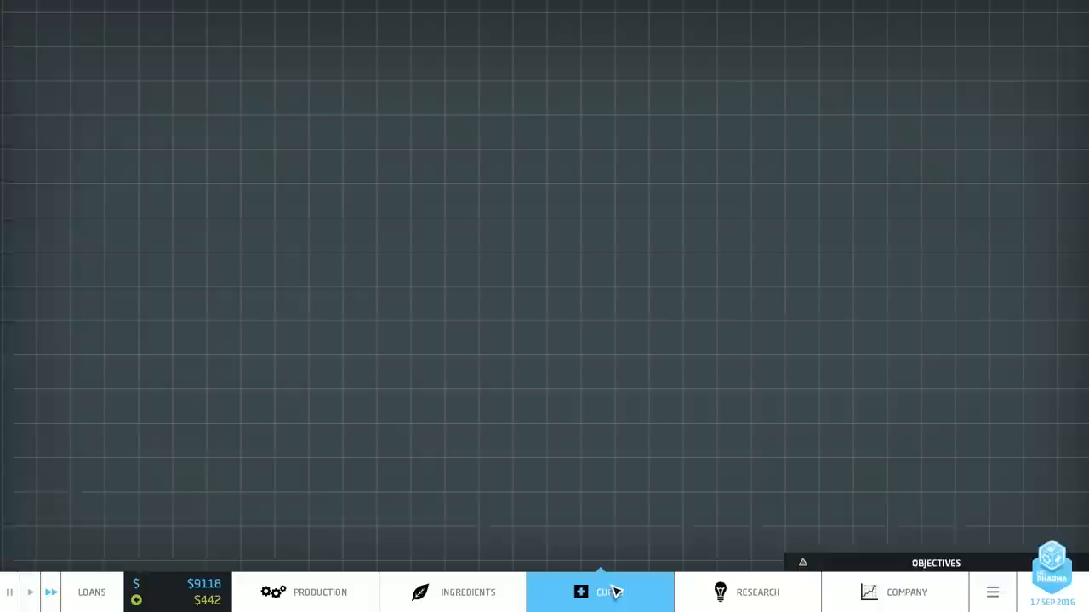
{"action": "left_click", "coordinate": [598, 591]}
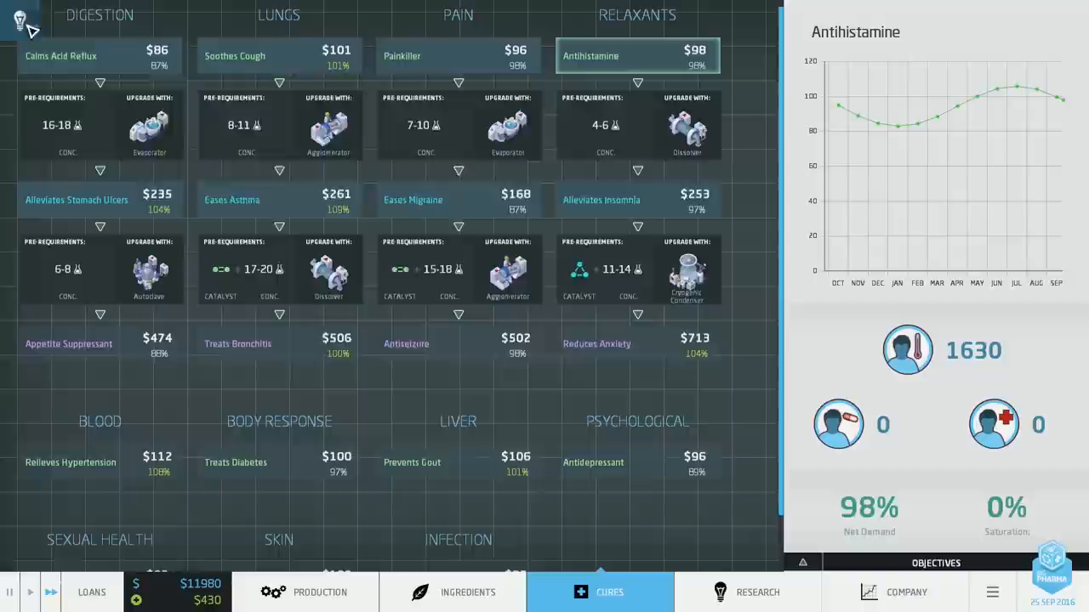
{"action": "left_click", "coordinate": [746, 592]}
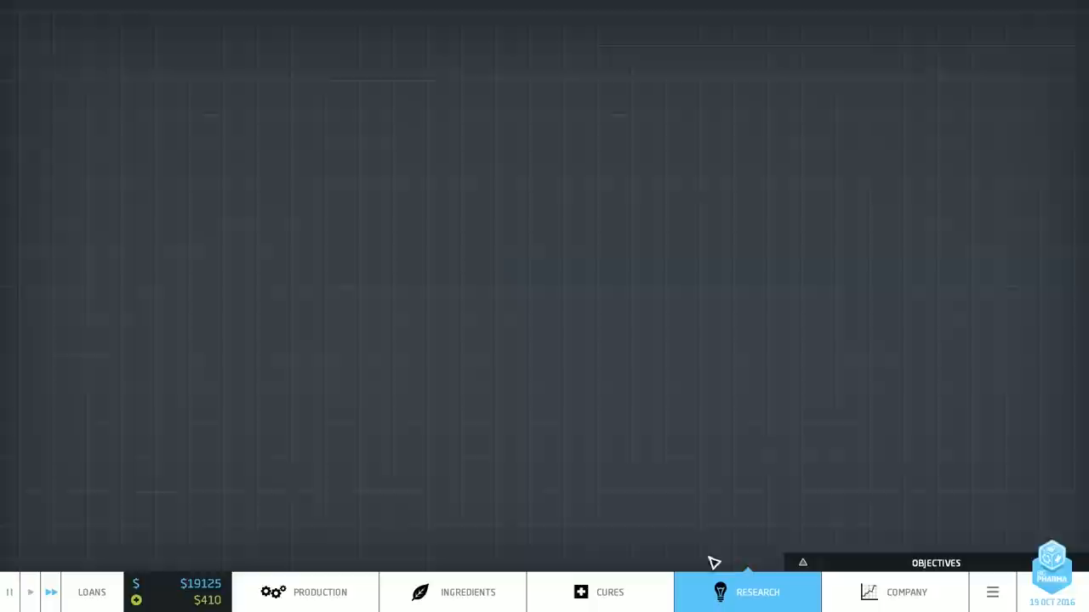
- Dismiss the Pesky insects news event, check ingredient stocks and the company cashflow overview
{"action": "left_click", "coordinate": [756, 592]}
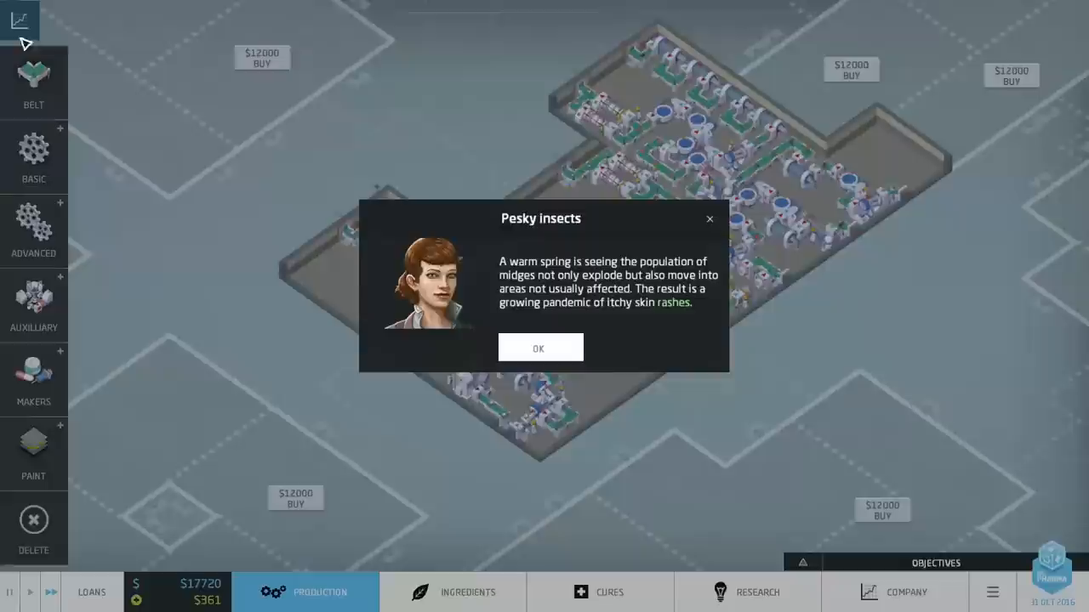
{"action": "left_click", "coordinate": [537, 347]}
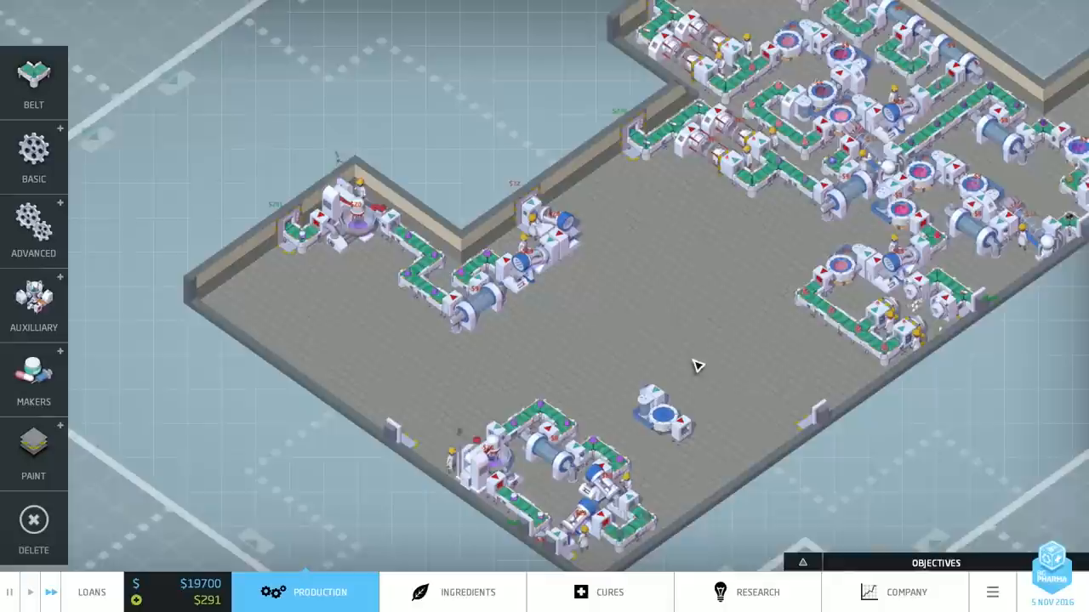
{"action": "left_click", "coordinate": [466, 592]}
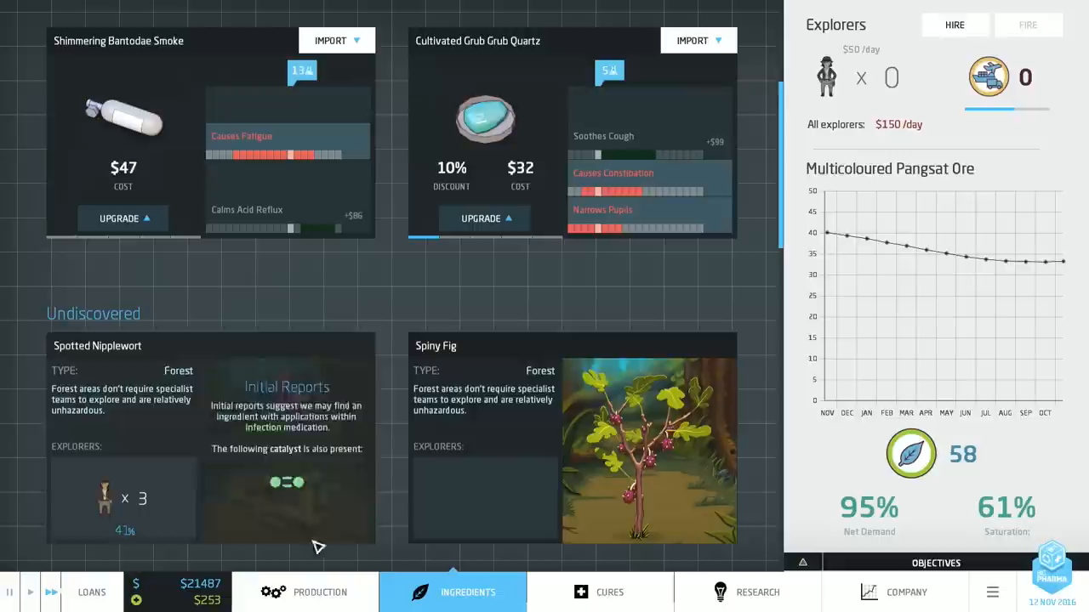
{"action": "left_click", "coordinate": [306, 592]}
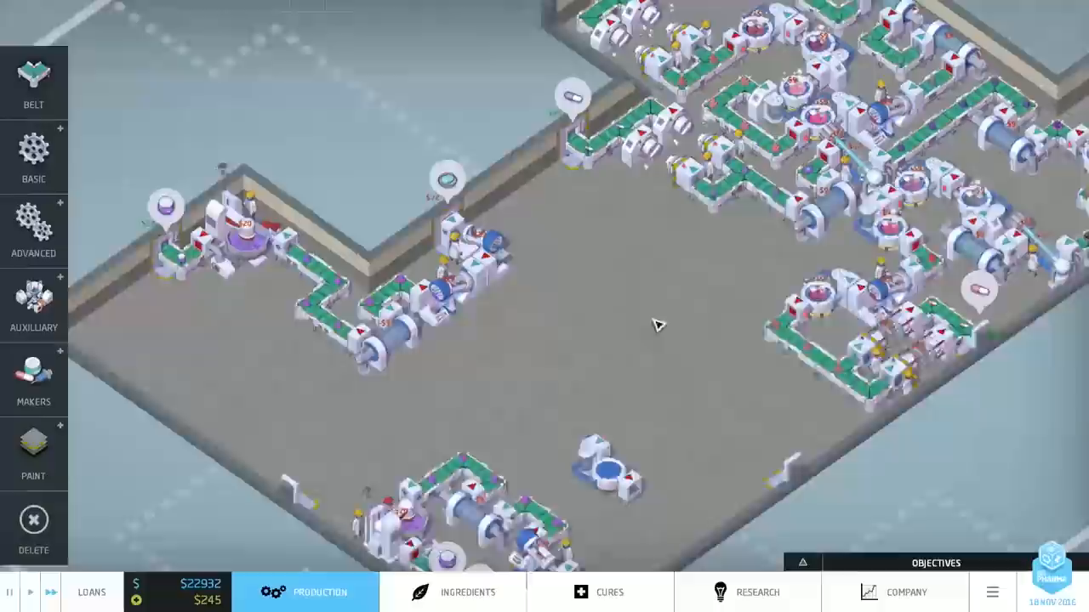
{"action": "left_click", "coordinate": [747, 591]}
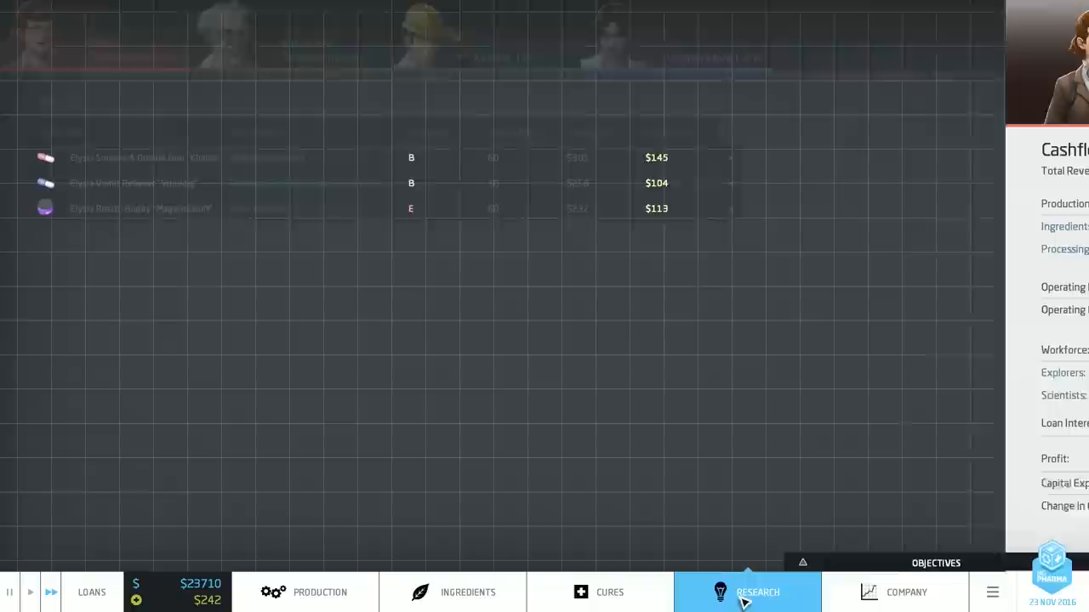
- Browse the research tree's Planning Permission details and return to the factory floor
{"action": "left_click", "coordinate": [747, 592]}
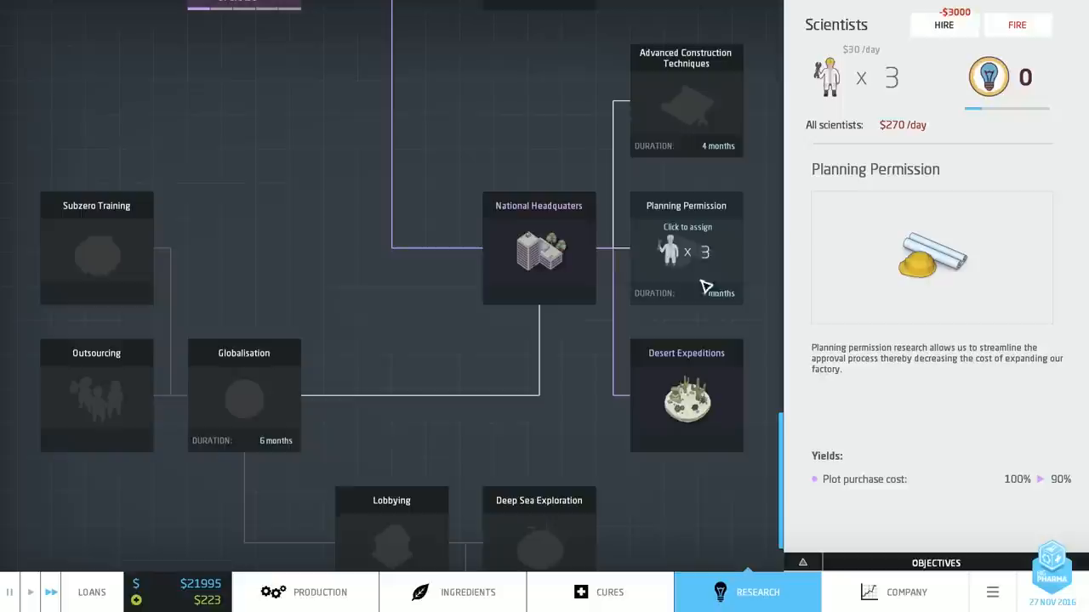
{"action": "left_click", "coordinate": [319, 592]}
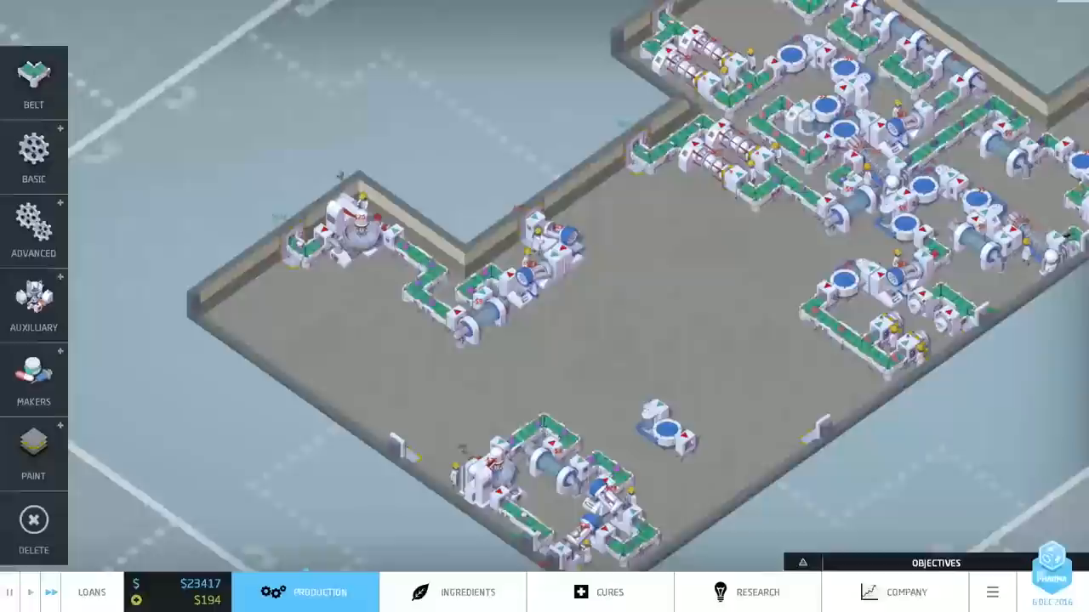
{"action": "left_click", "coordinate": [905, 592]}
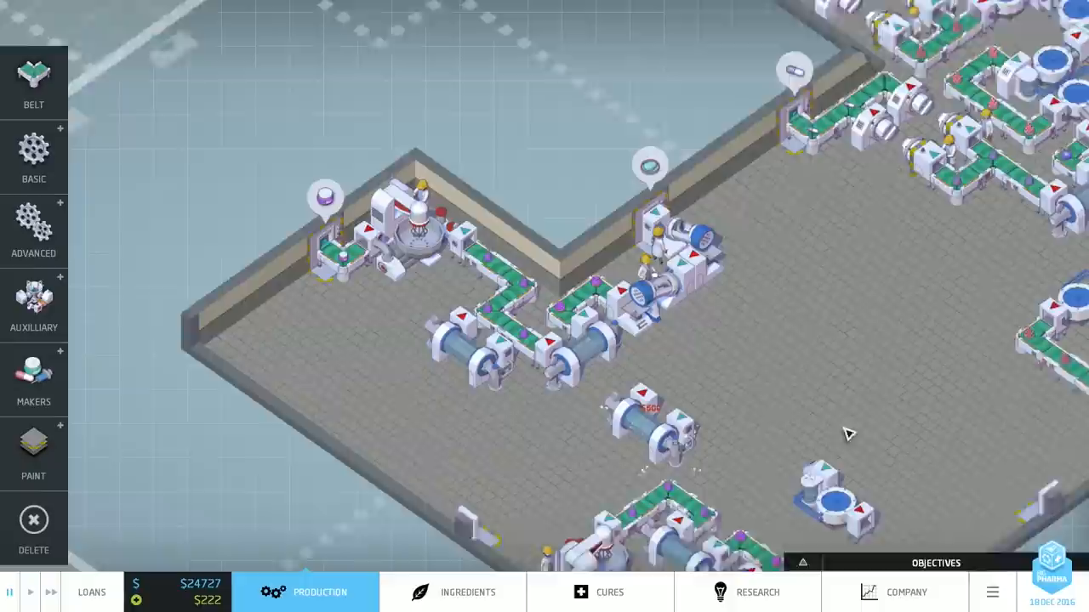
{"action": "scroll", "scroll_direction": "down", "scroll_amount": 3}
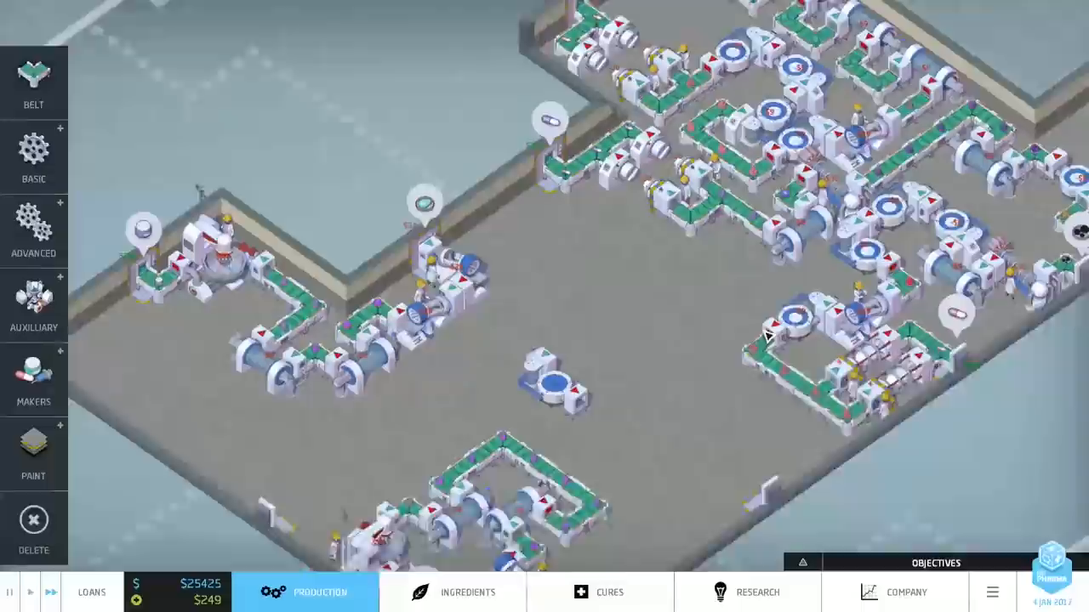
- Glance at the ingredients and research screens, returning to the factory as the New AI Product alert appears
{"action": "left_click", "coordinate": [466, 592]}
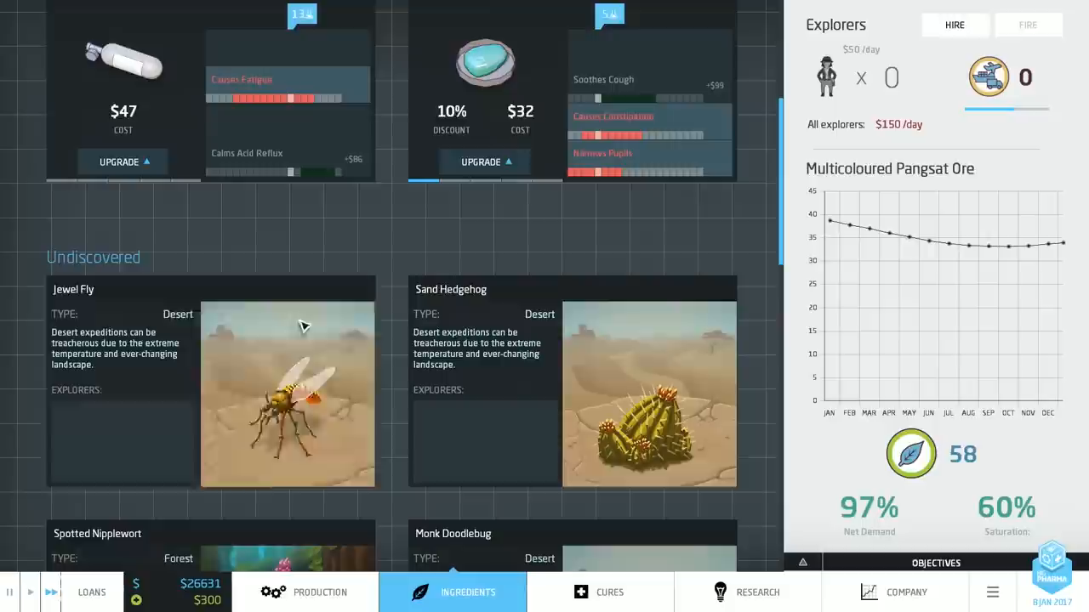
{"action": "left_click", "coordinate": [745, 592]}
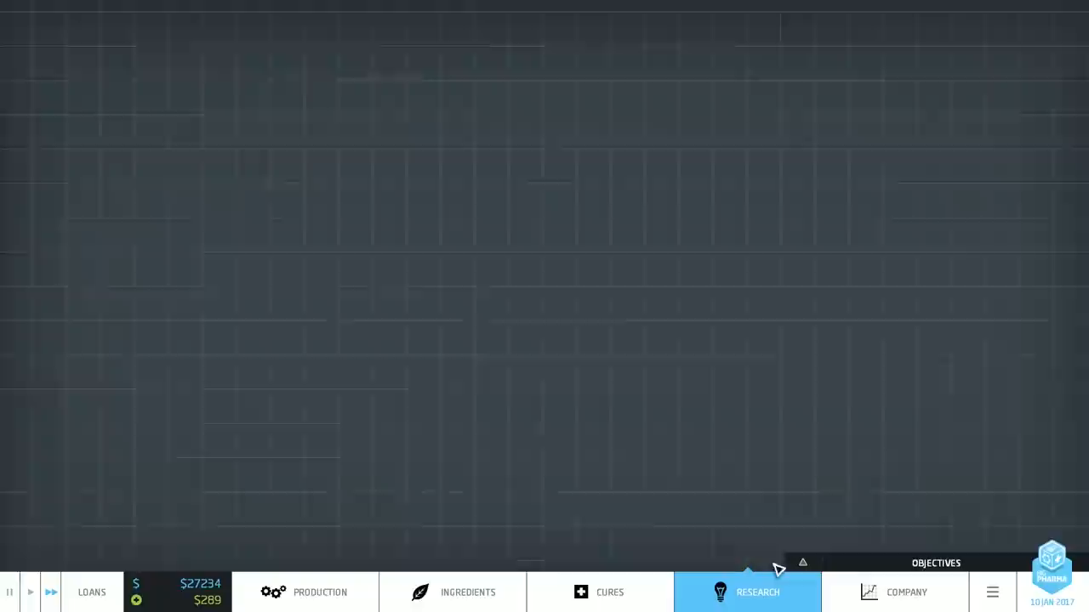
{"action": "left_click", "coordinate": [747, 592]}
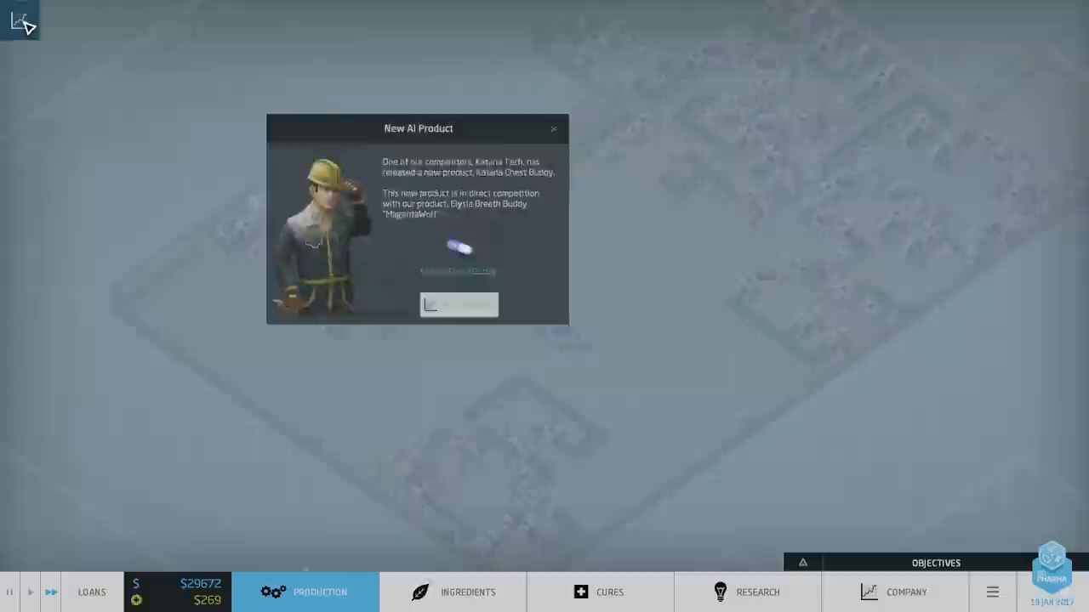
- Dismiss the rival notice, compare Eases Asthma and Alleviates Insomnia demand, and bring up the research tree
{"action": "left_click", "coordinate": [599, 592]}
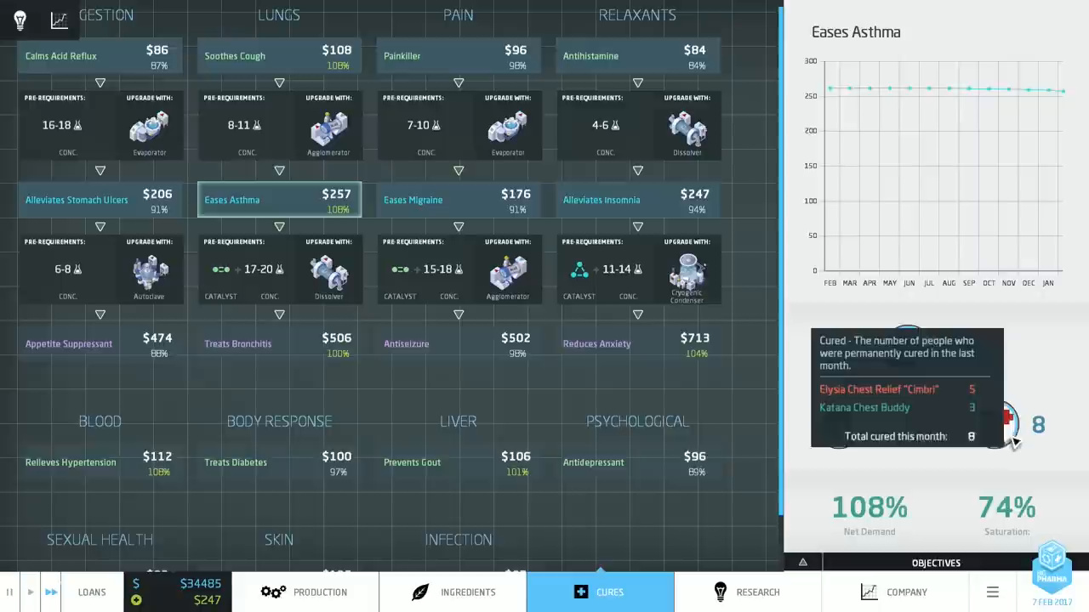
{"action": "left_click", "coordinate": [637, 201]}
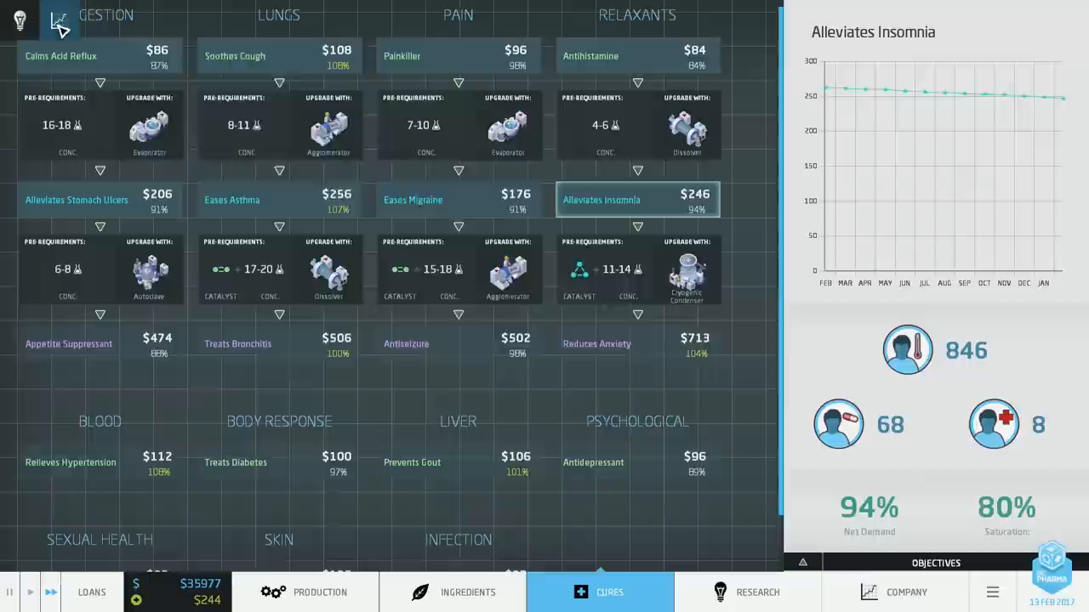
{"action": "left_click", "coordinate": [747, 592]}
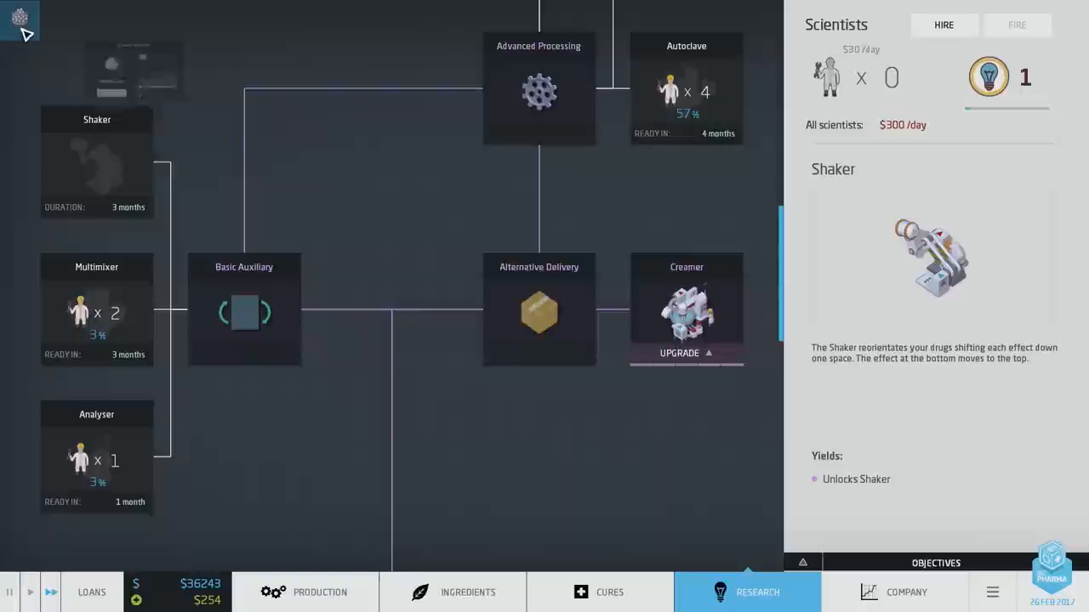
- Check ingredient stocks and the Antibiotic cure's demand on the cures overview
{"action": "left_click", "coordinate": [468, 592]}
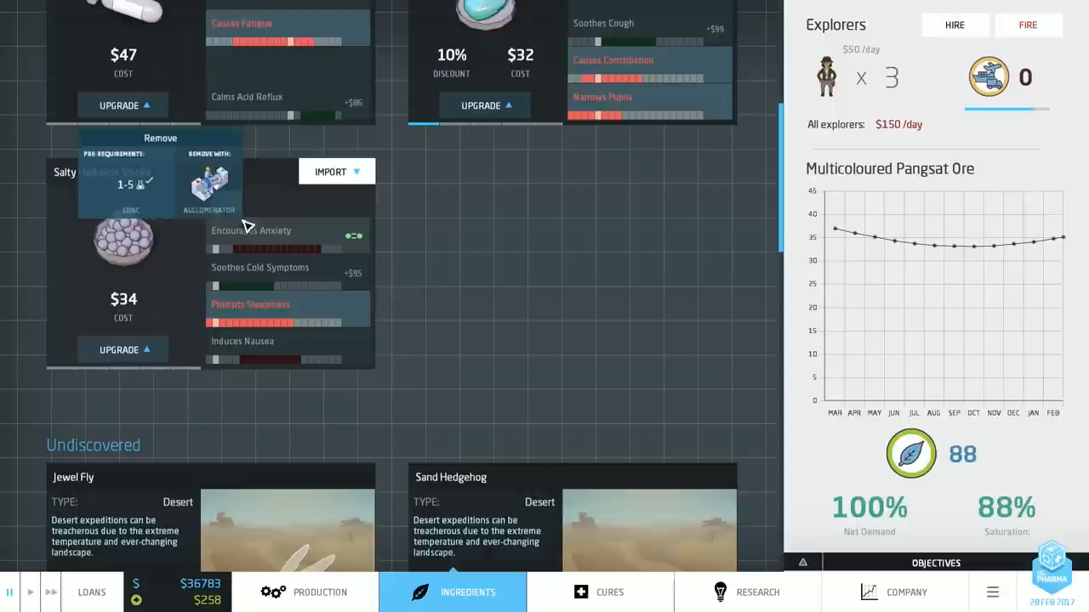
{"action": "left_click", "coordinate": [599, 592]}
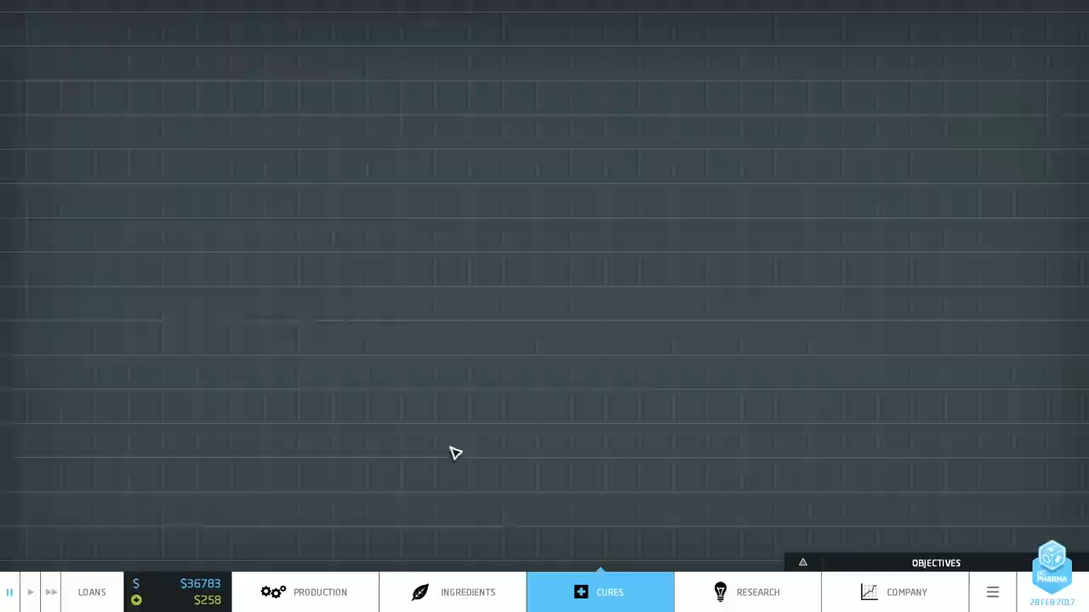
{"action": "left_click", "coordinate": [599, 592]}
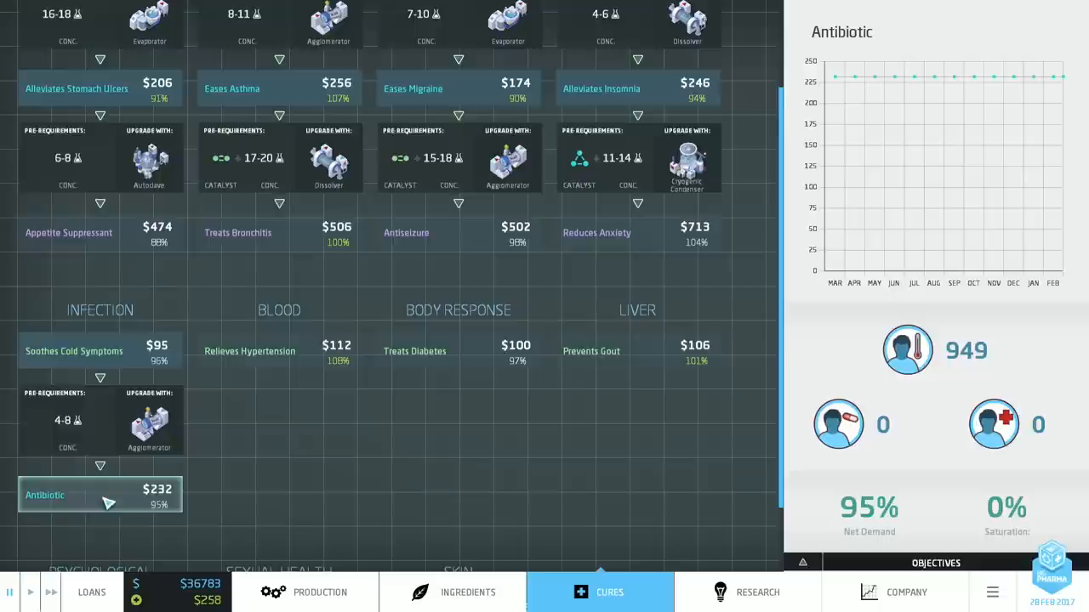
{"action": "scroll", "scroll_direction": "down", "scroll_amount": 3}
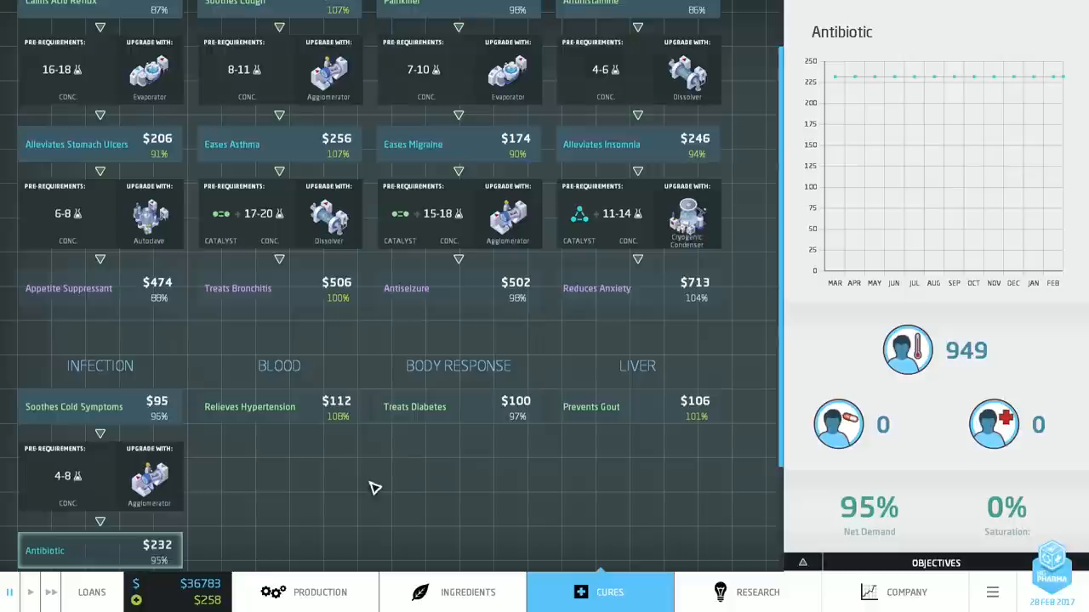
- Inspect how to remove Salty Halkaline Smoke's side effect and return to the factory floor
{"action": "left_click", "coordinate": [452, 592]}
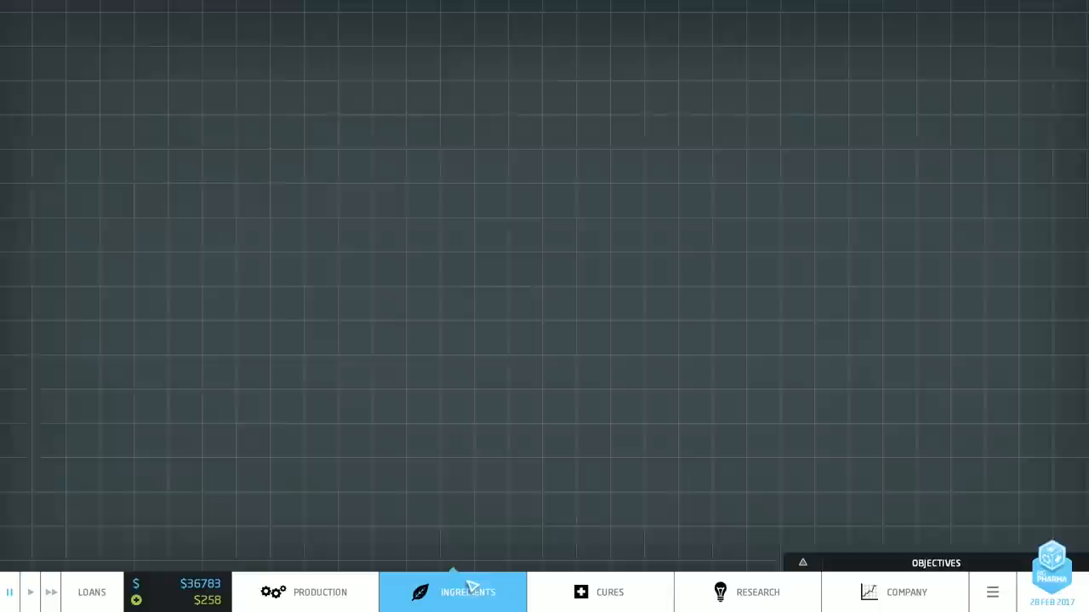
{"action": "left_click", "coordinate": [466, 592]}
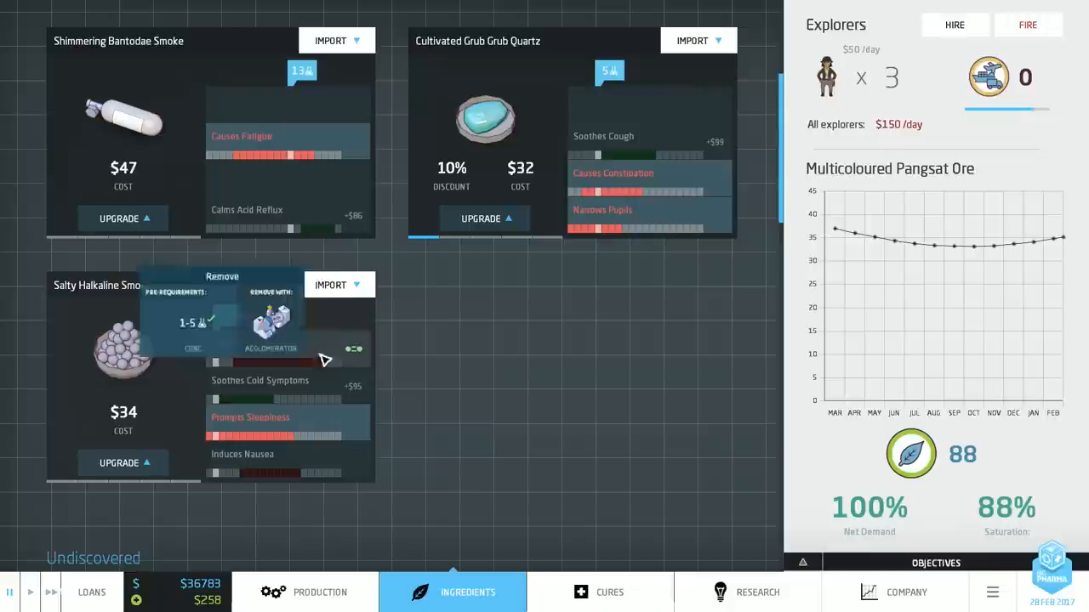
{"action": "left_click", "coordinate": [320, 592]}
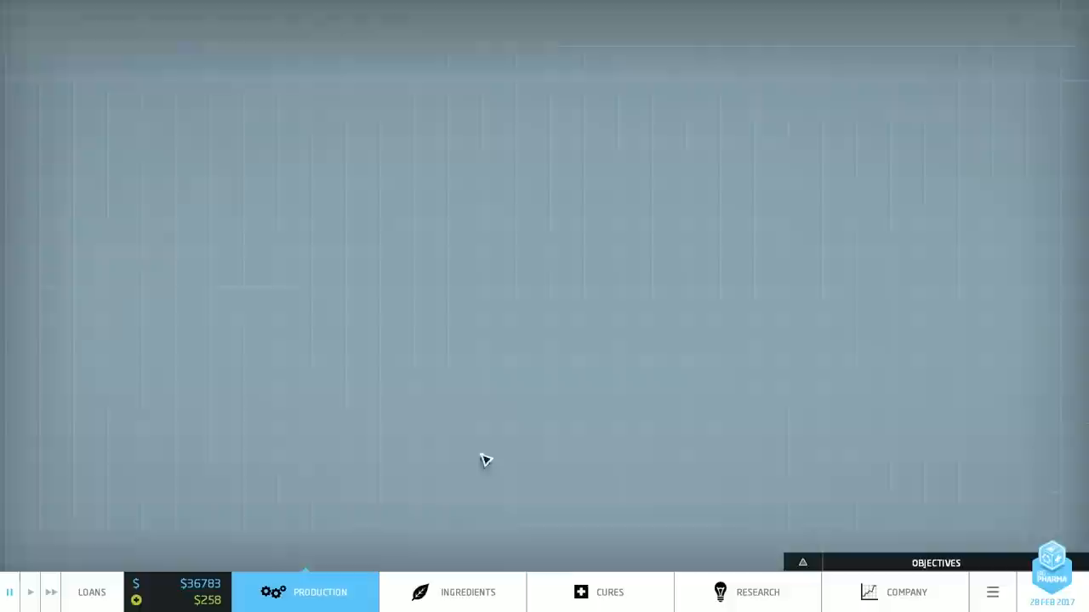
- Place a new Agglomerator and connect belts to form the antibiotic cream production line
{"action": "left_click", "coordinate": [307, 592]}
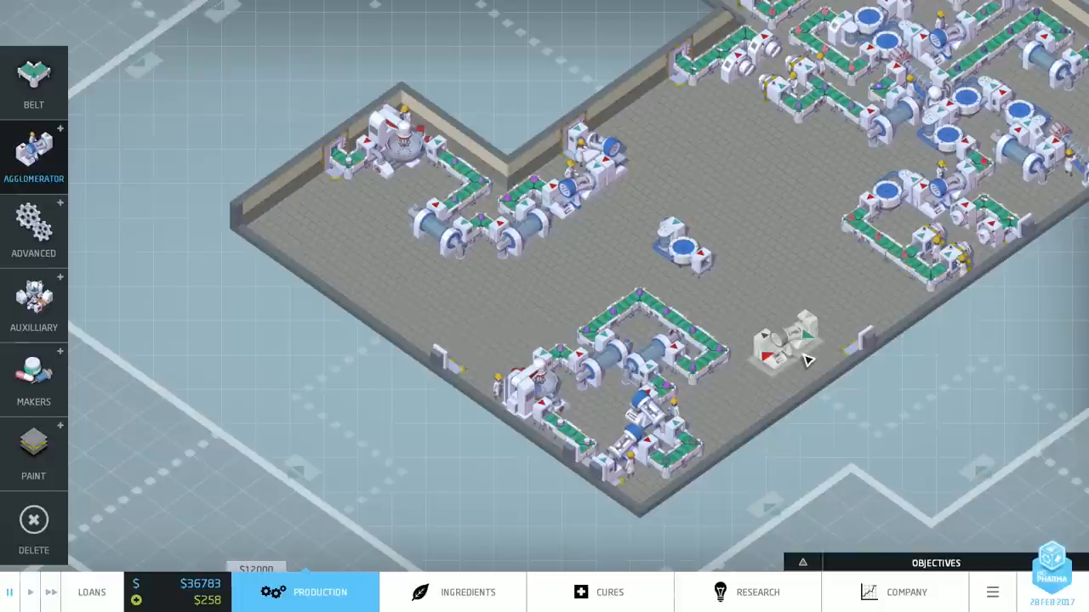
{"action": "left_click", "coordinate": [466, 592]}
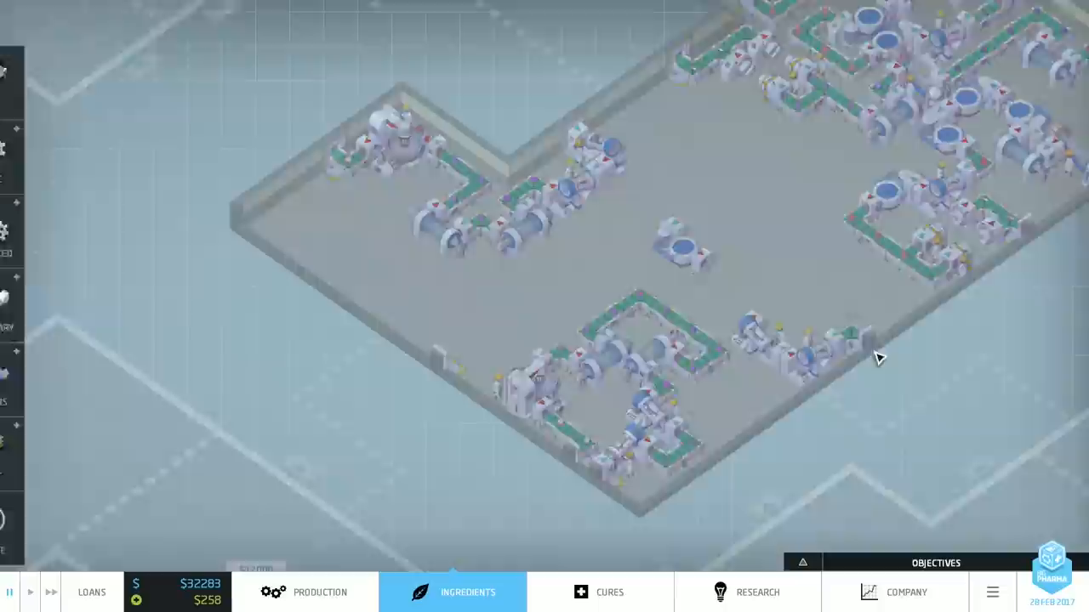
{"action": "left_click", "coordinate": [320, 592]}
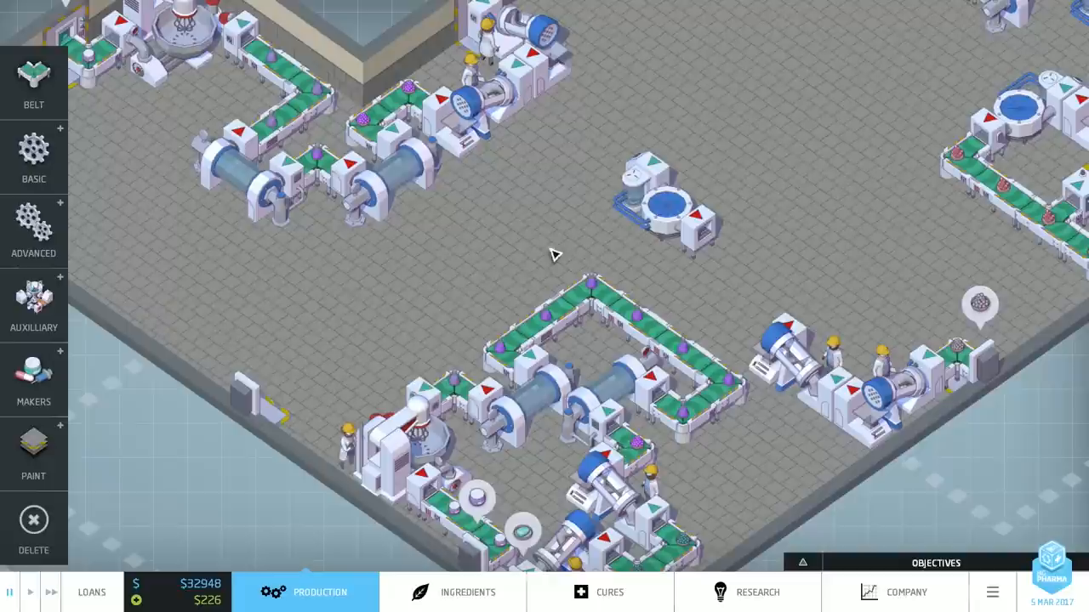
{"action": "left_click", "coordinate": [34, 156]}
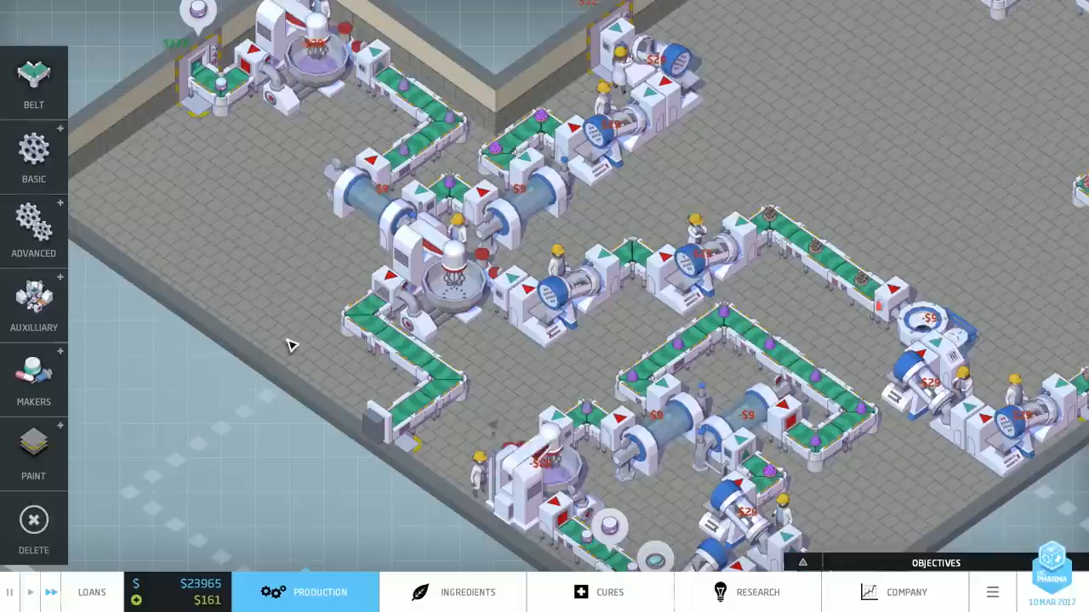
- Name the new Antibiotic product 'Elysia Infection Crusher' and confirm it
{"action": "left_click", "coordinate": [756, 592]}
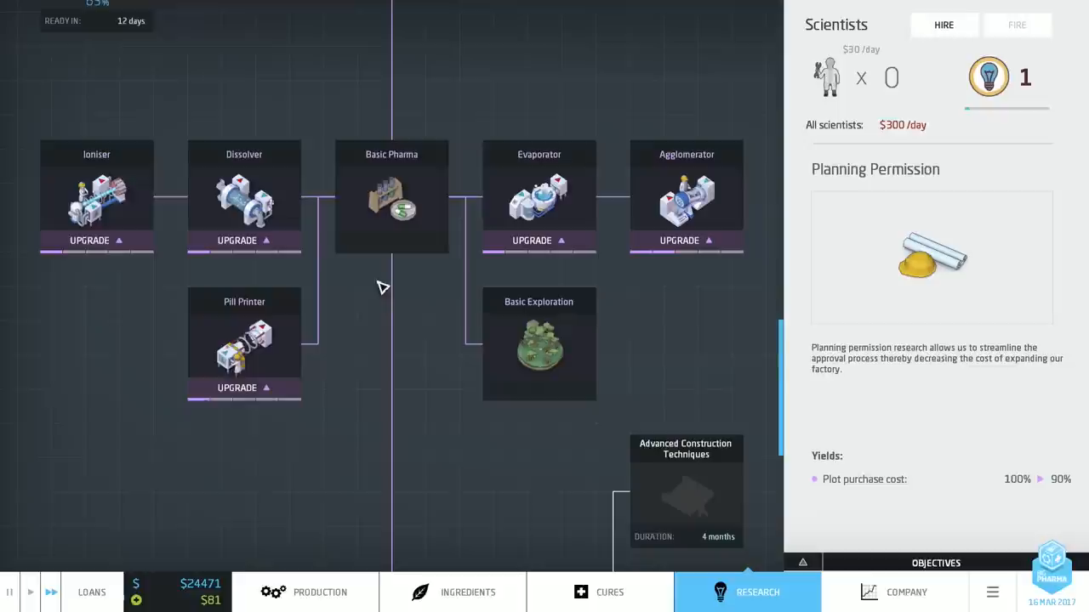
{"action": "left_click", "coordinate": [320, 592]}
{"action": "type", "text": "Elysia Infection Crusher \""}
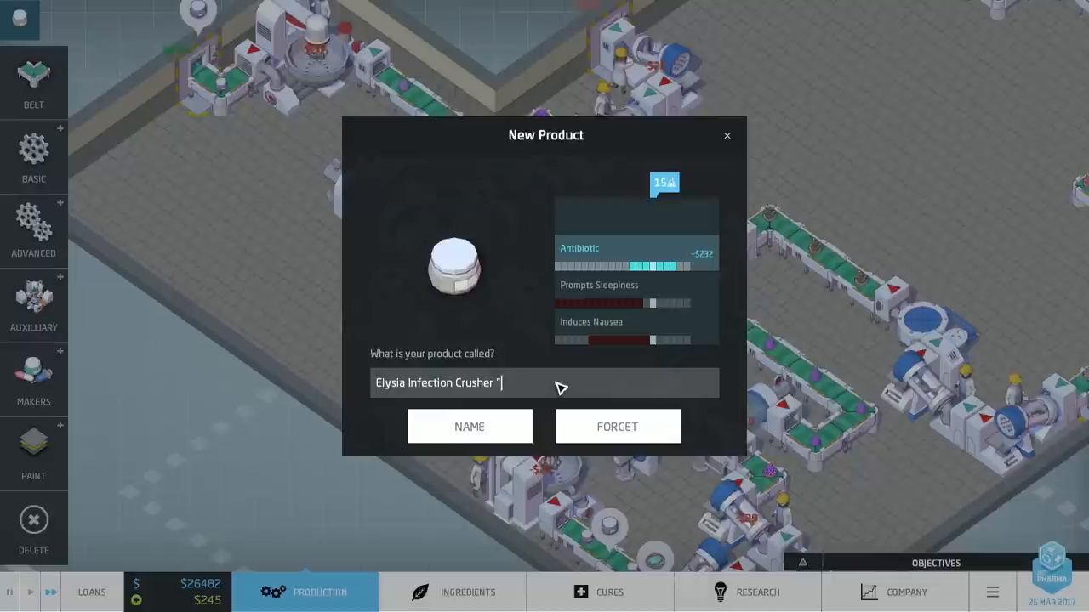
{"action": "left_click", "coordinate": [469, 425]}
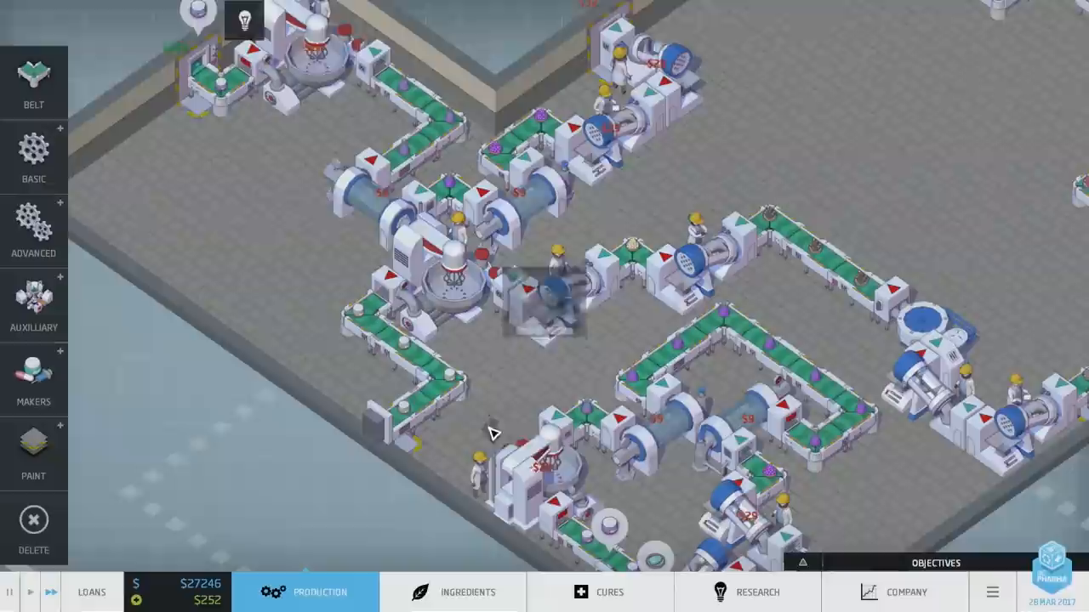
- Review the Advanced Construction Techniques research details and switch to the ingredients screen
{"action": "left_click", "coordinate": [755, 592]}
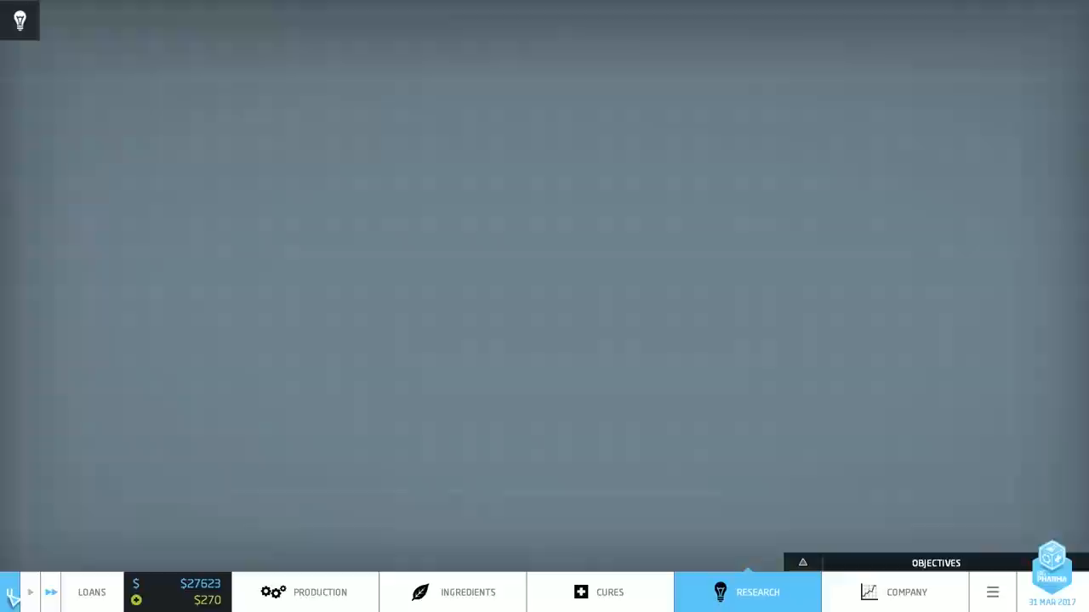
{"action": "left_click", "coordinate": [757, 592]}
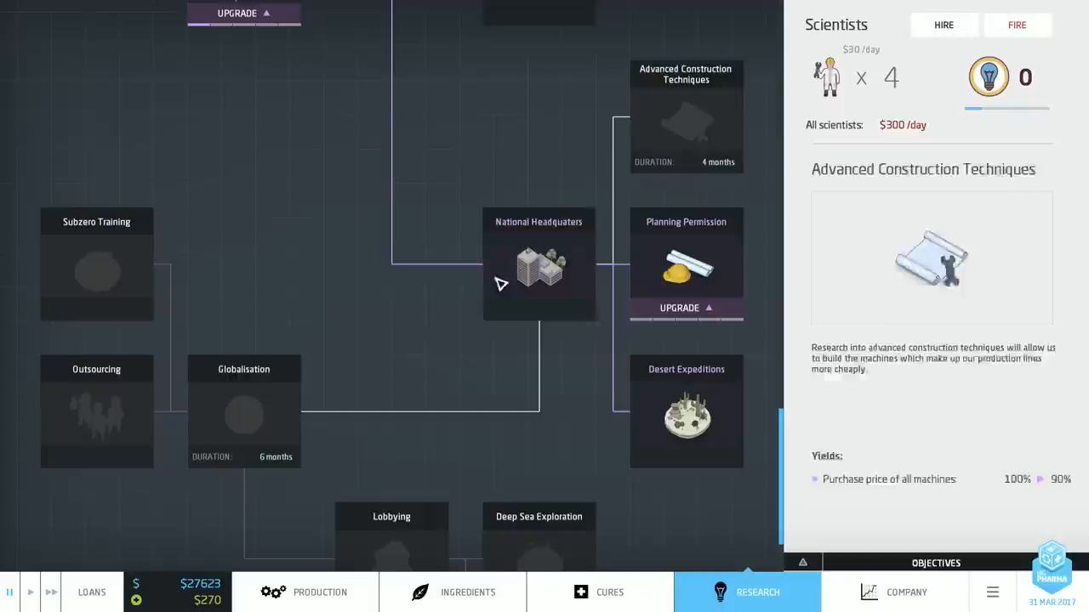
{"action": "left_click", "coordinate": [466, 591]}
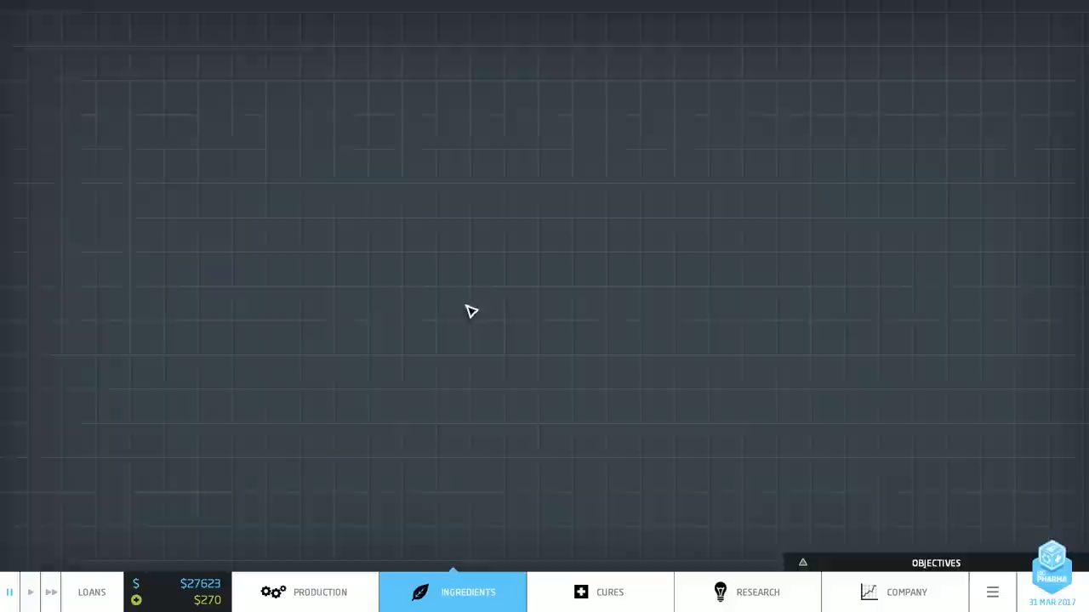
- Browse undiscovered and available ingredient imports such as Multicoloured Pangsat Ore and Dewey Yambutan Crystal
{"action": "left_click", "coordinate": [453, 592]}
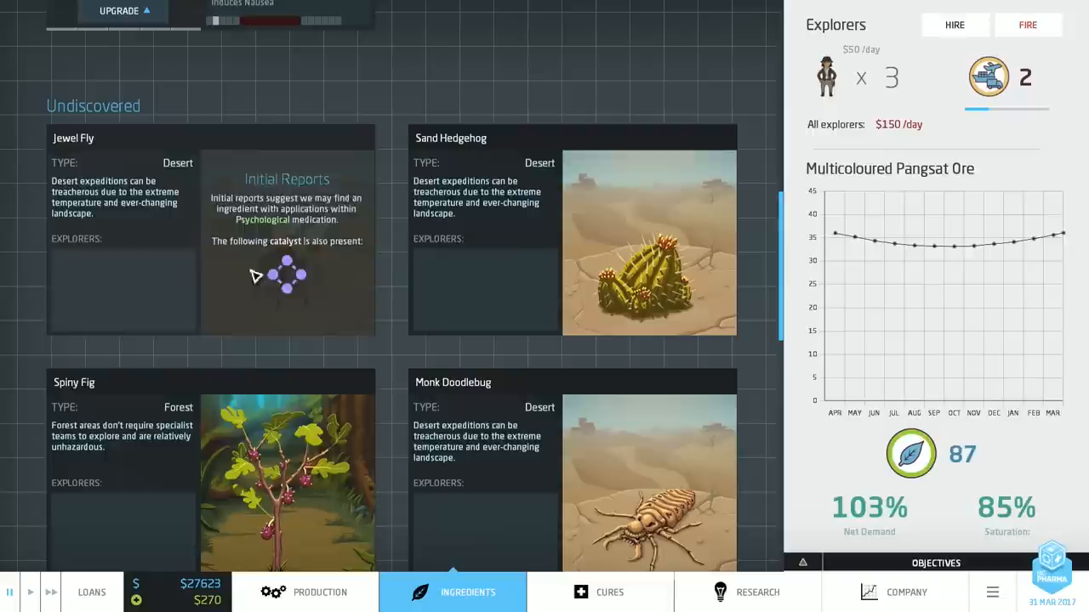
{"action": "left_click", "coordinate": [306, 592]}
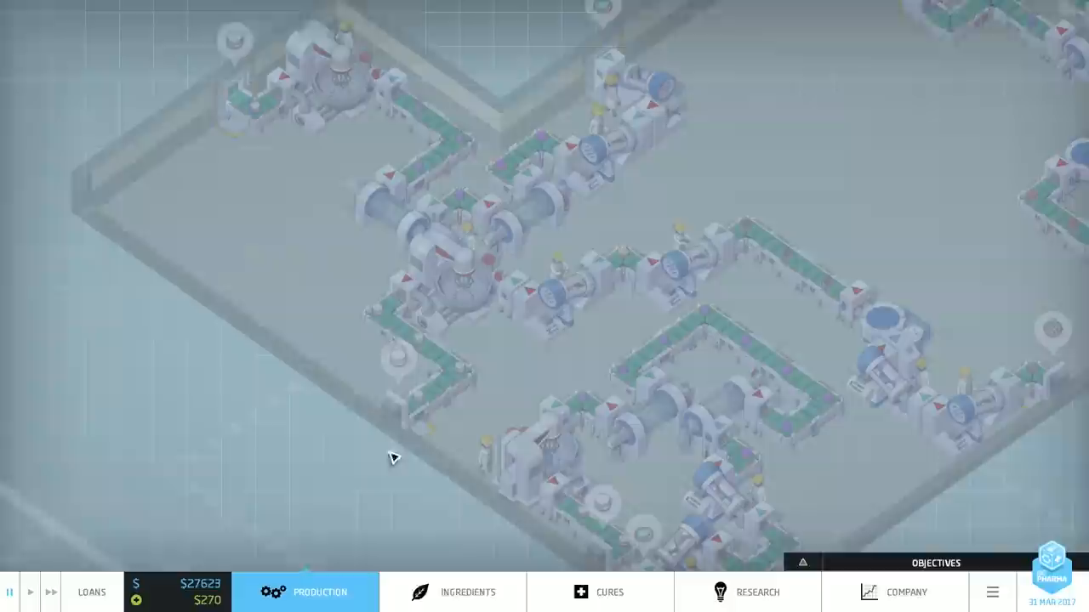
{"action": "left_click", "coordinate": [466, 591]}
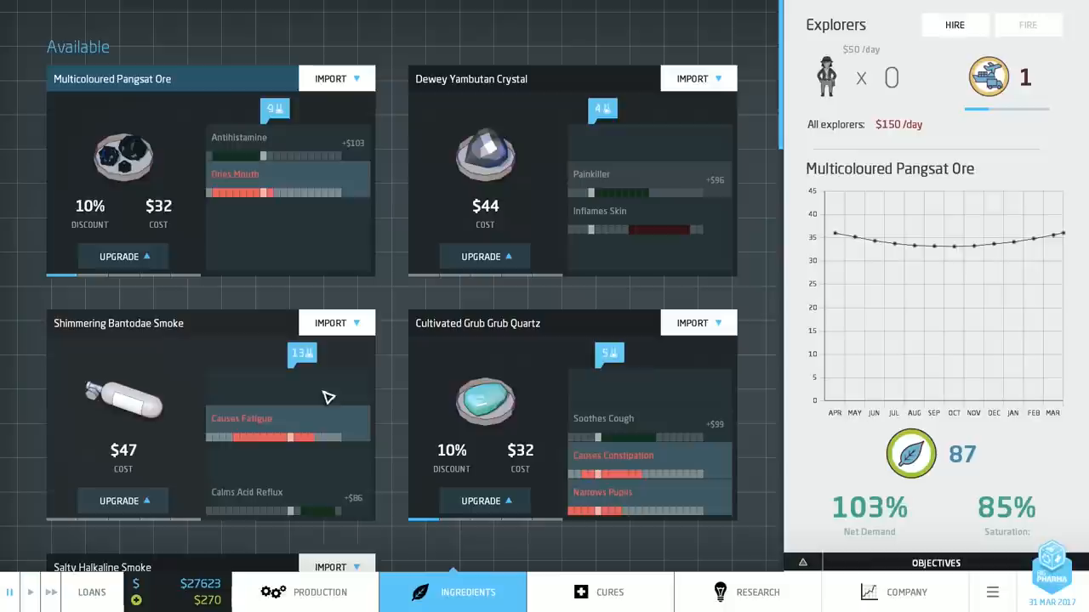
{"action": "mouse_move", "coordinate": [123, 255]}
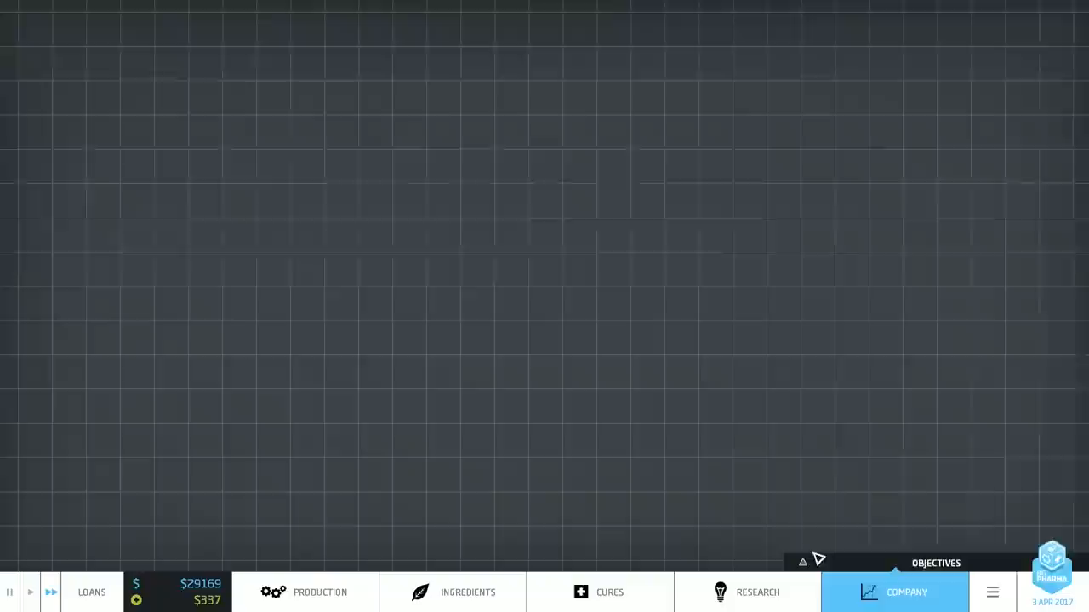
- Check each Elysia product's current profit in the Company overview and bring up the cures screen
{"action": "left_click", "coordinate": [905, 592]}
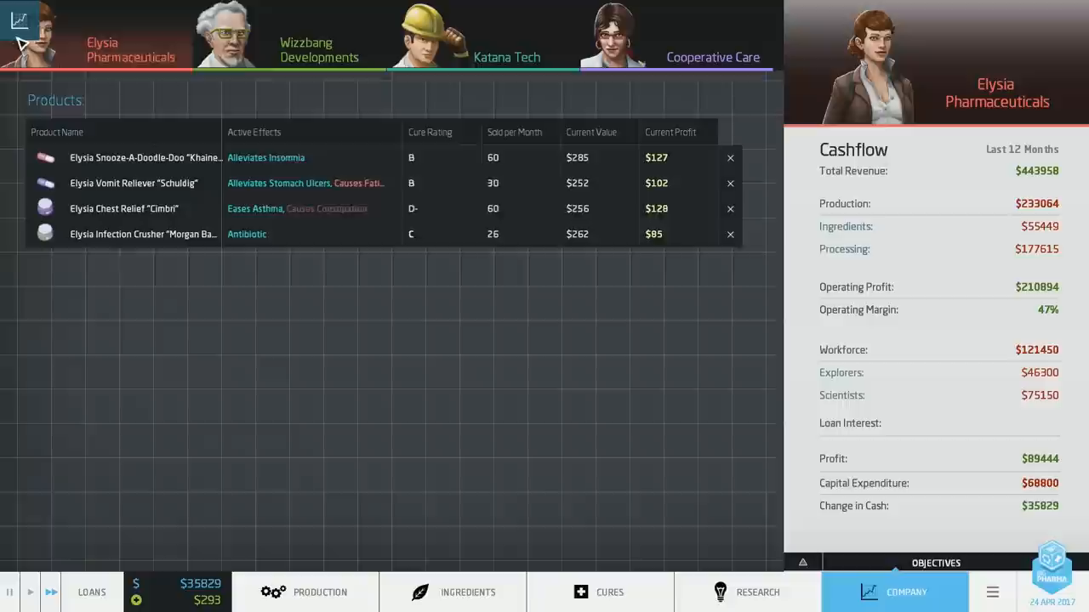
{"action": "left_click", "coordinate": [599, 592]}
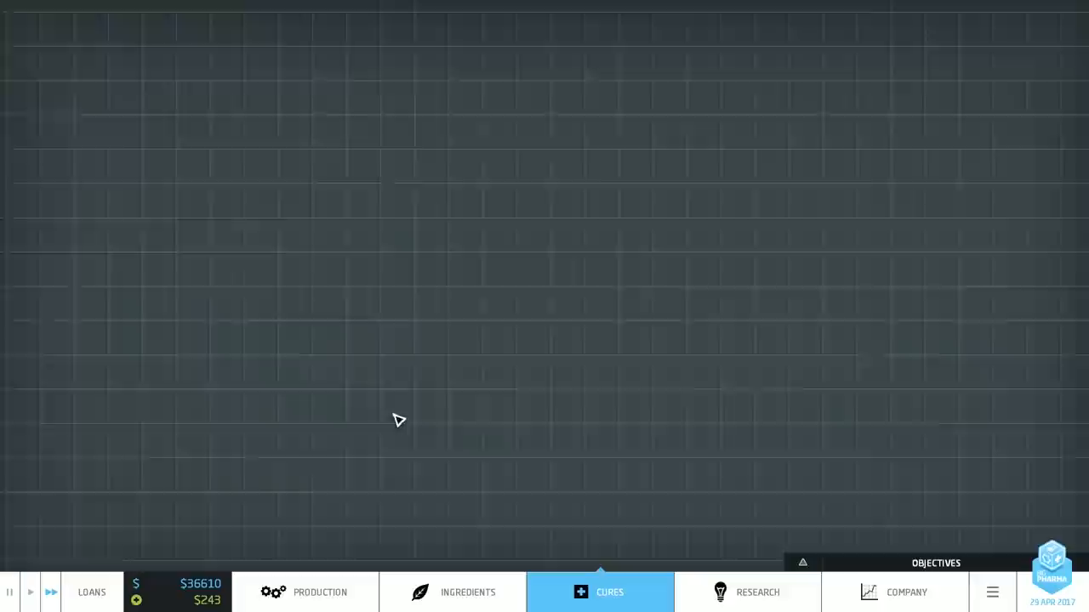
- Glance at the research tree, then return to the factory floor with all production lines
{"action": "left_click", "coordinate": [599, 592]}
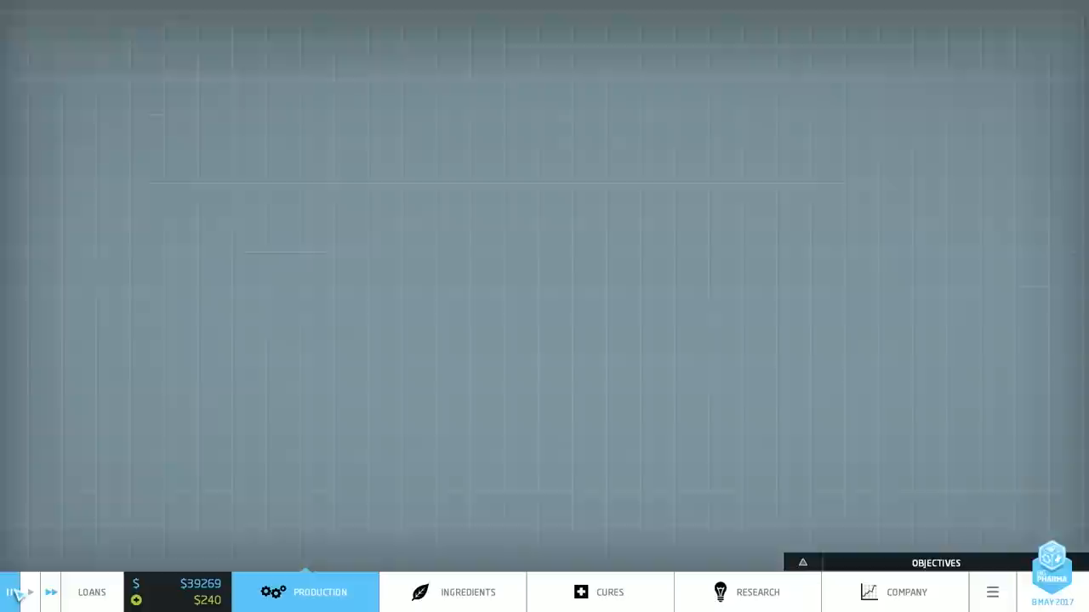
{"action": "left_click", "coordinate": [747, 592]}
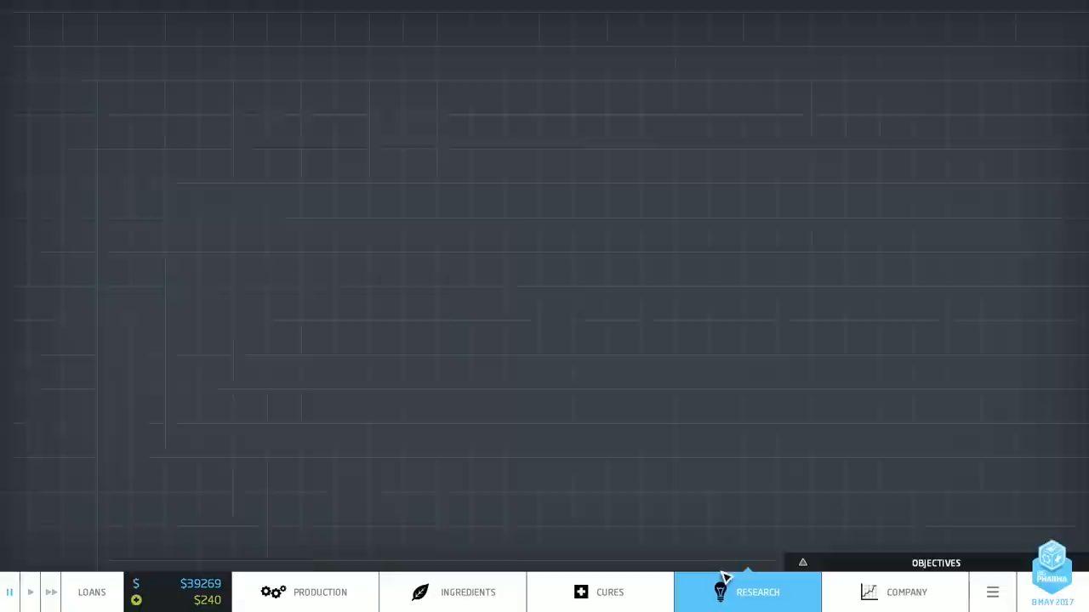
{"action": "left_click", "coordinate": [320, 592]}
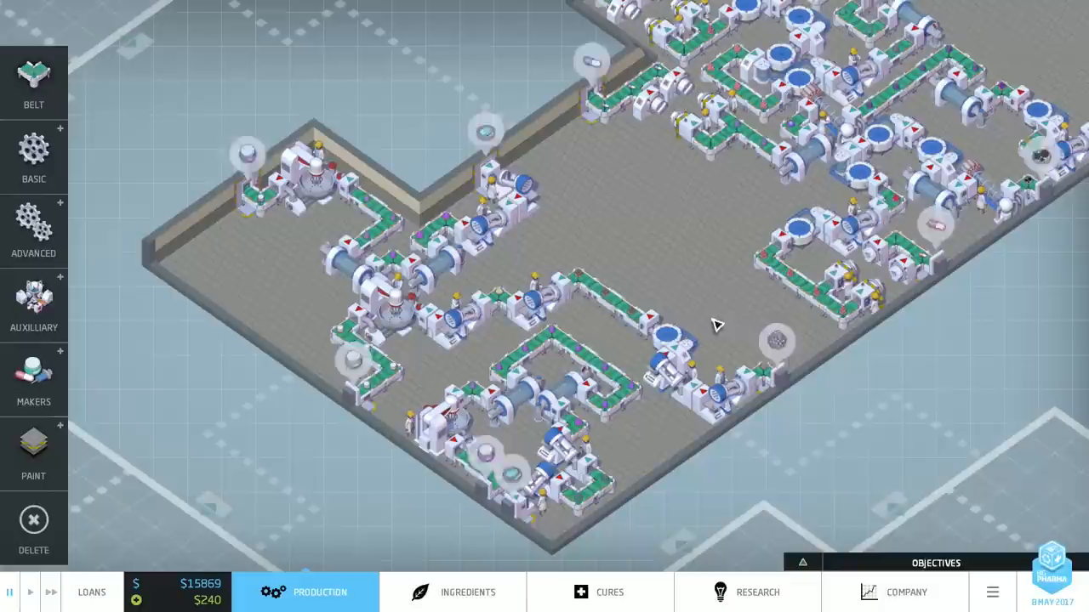
- Place an Analyser on the Caletone Spray conveyor, revealing its -$90 profit
{"action": "left_click", "coordinate": [34, 157]}
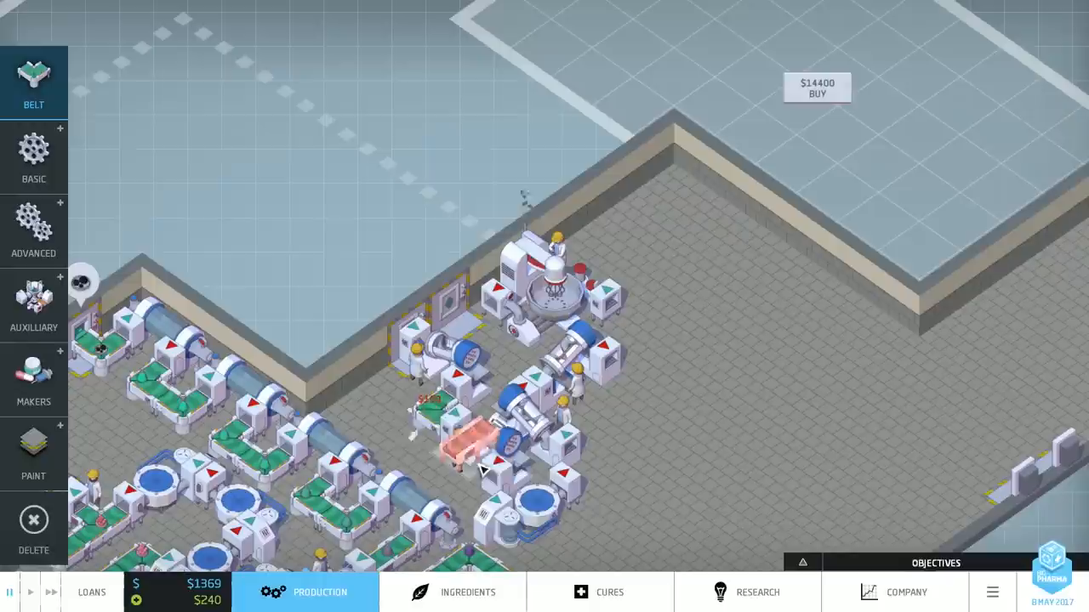
{"action": "left_click", "coordinate": [468, 592]}
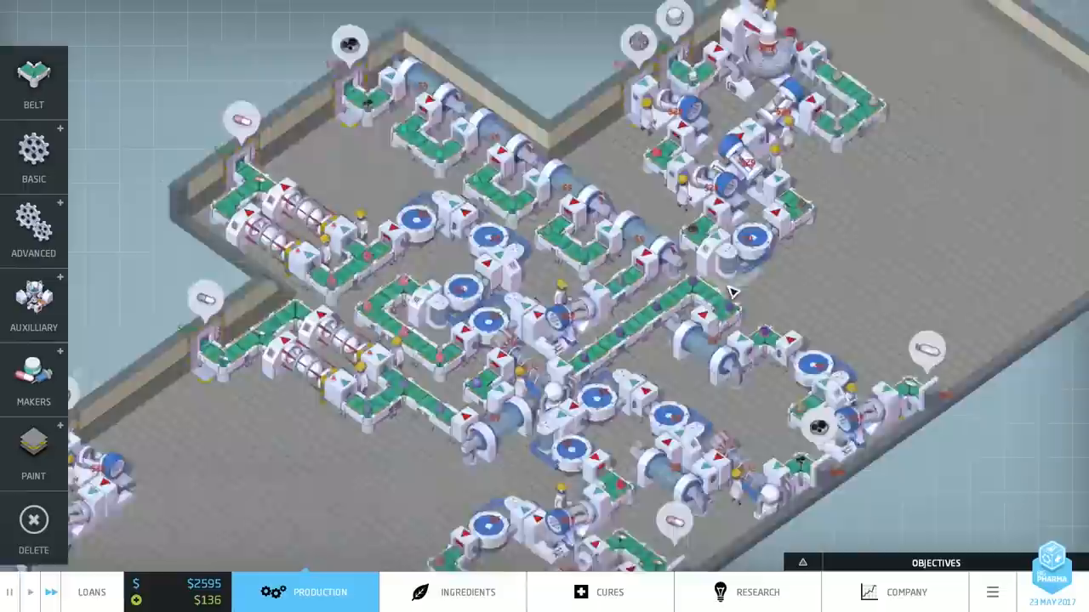
{"action": "left_click", "coordinate": [894, 592]}
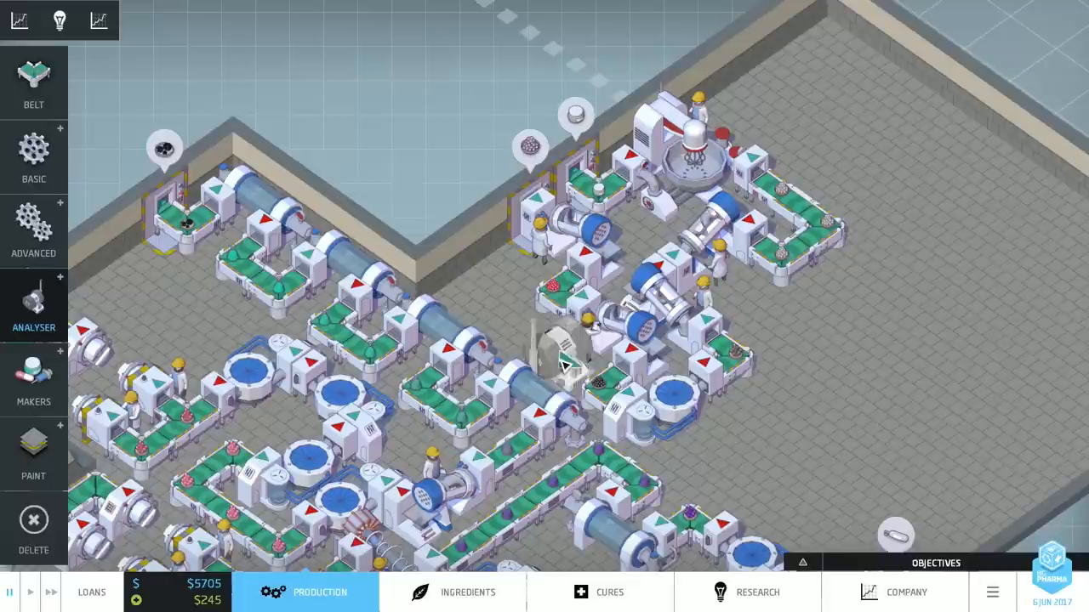
{"action": "left_click", "coordinate": [562, 348]}
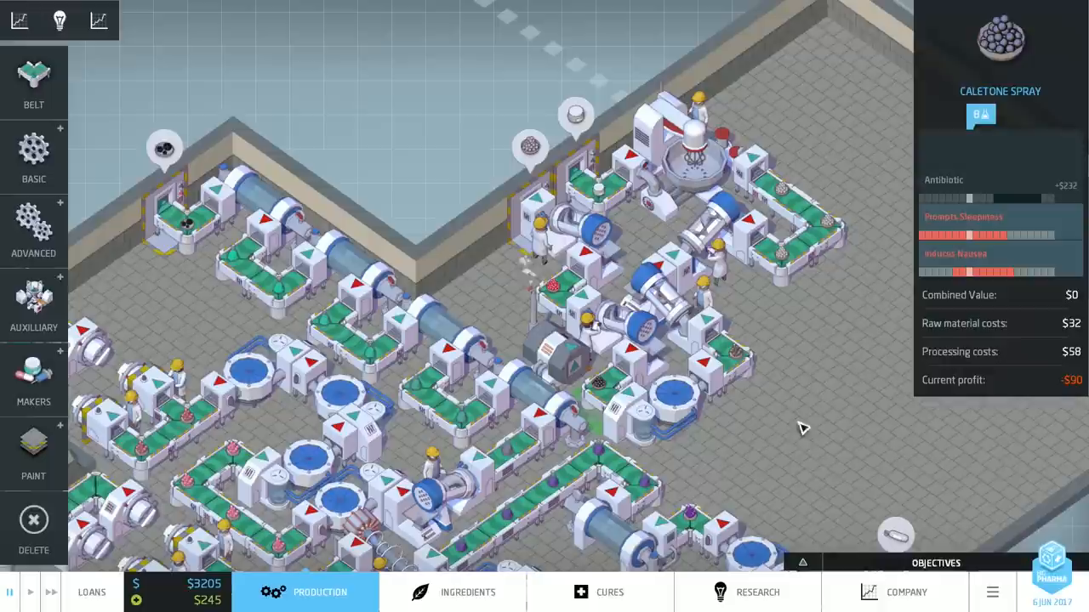